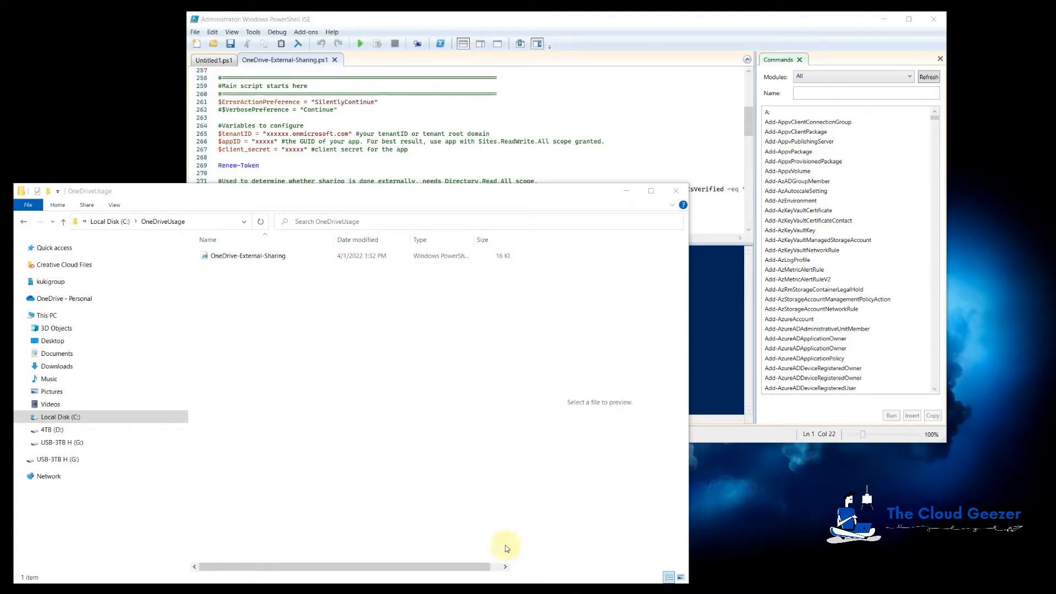
mouse_move(263, 274)
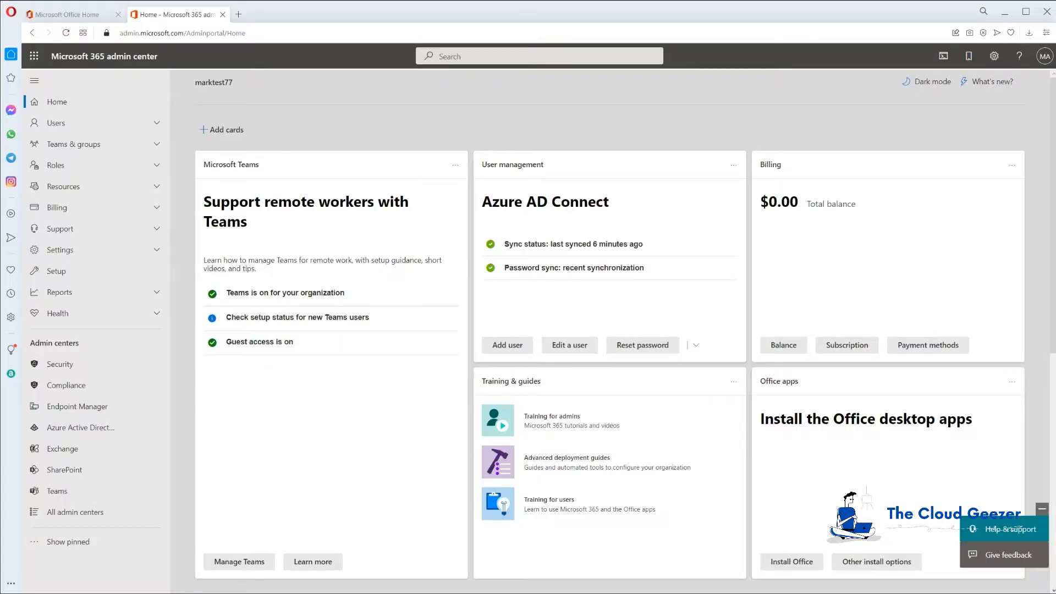
mouse_move(105, 494)
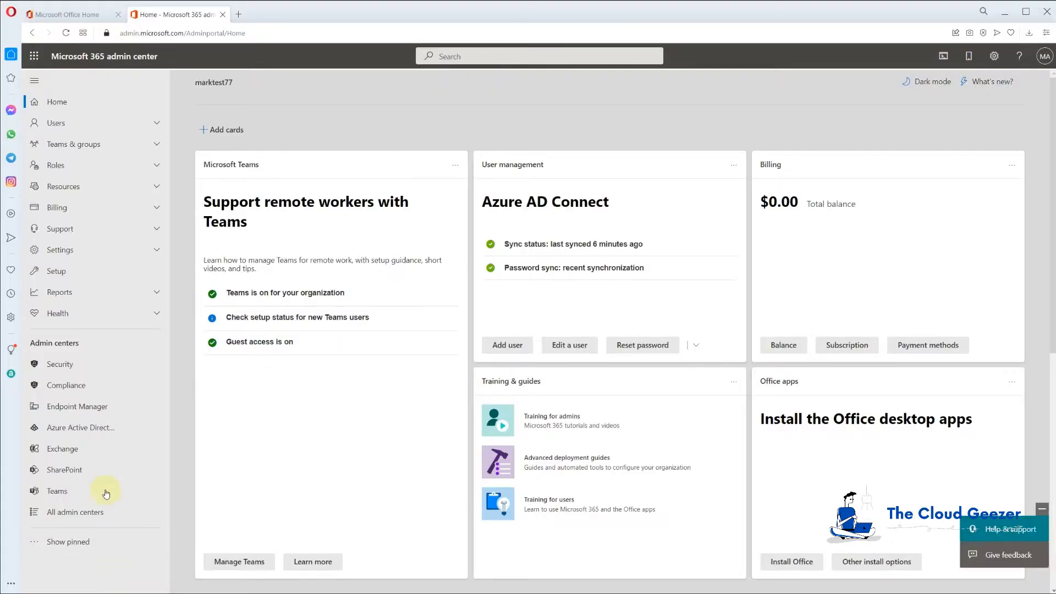
Open the Azure Active Directory admin center from Microsoft 365 and view App registrations.
click(82, 426)
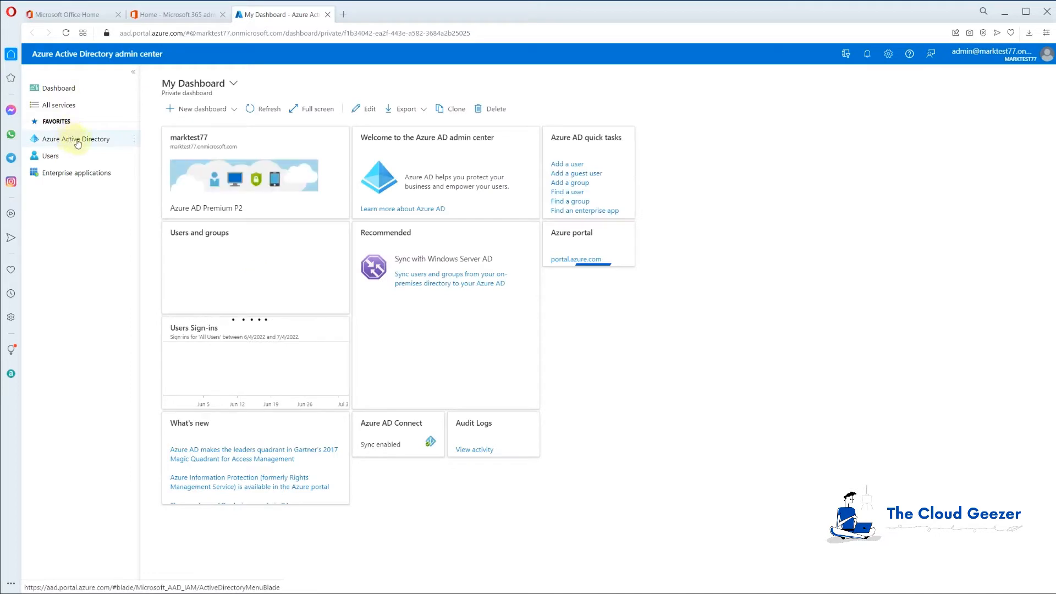
click(76, 139)
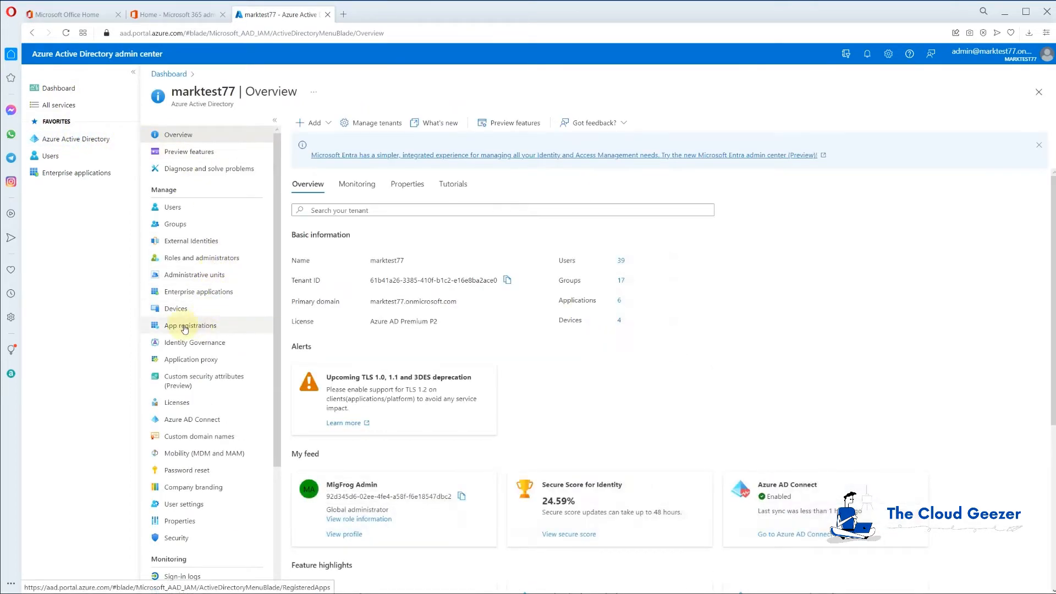
click(190, 325)
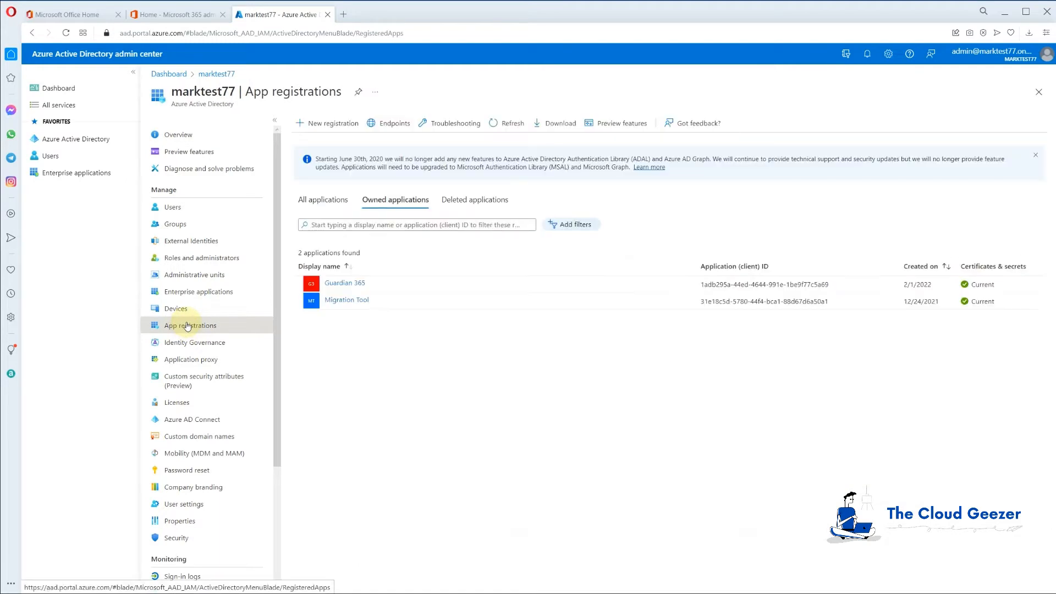
mouse_move(408, 301)
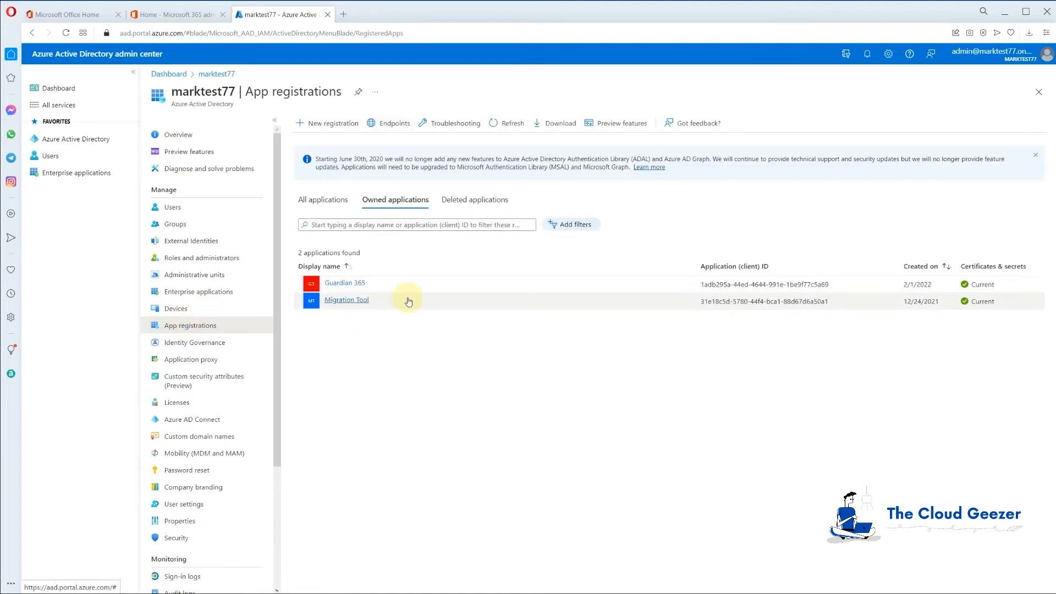
mouse_move(423, 355)
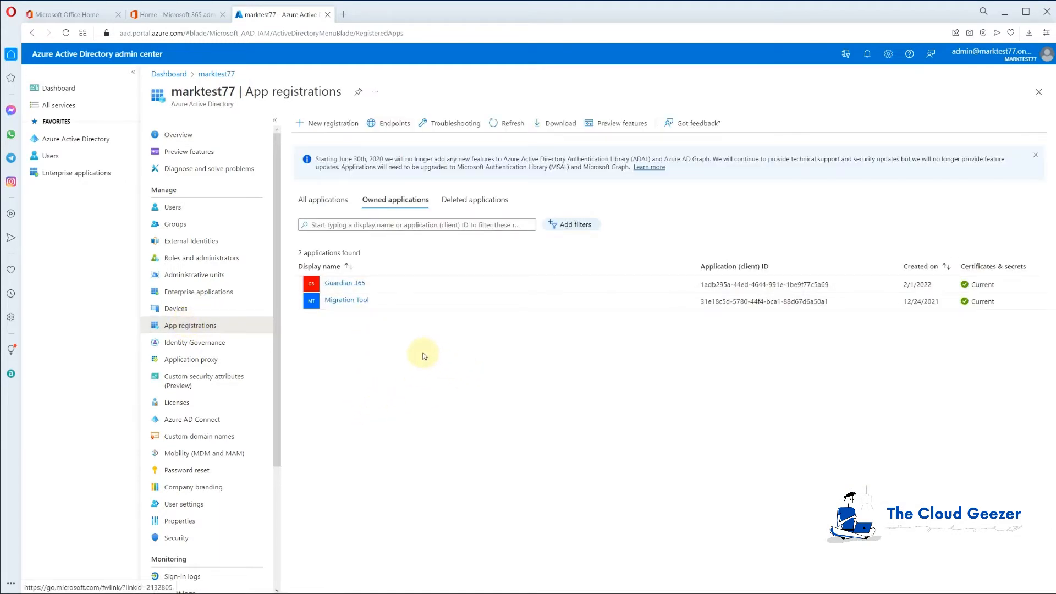
Register a new single-tenant application named 'OneDrive Report'.
click(330, 122)
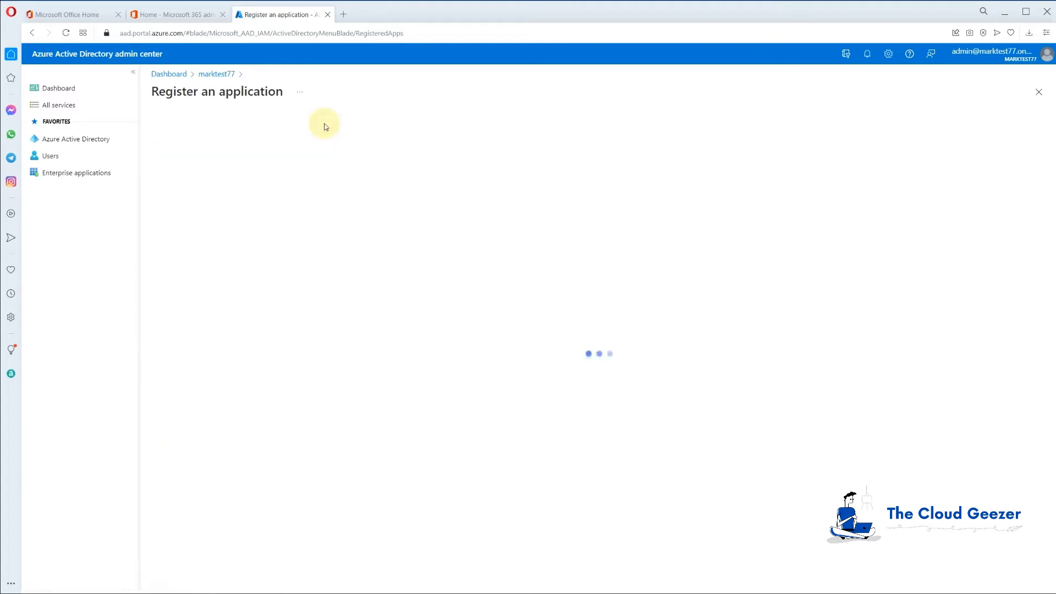
text(OneD)
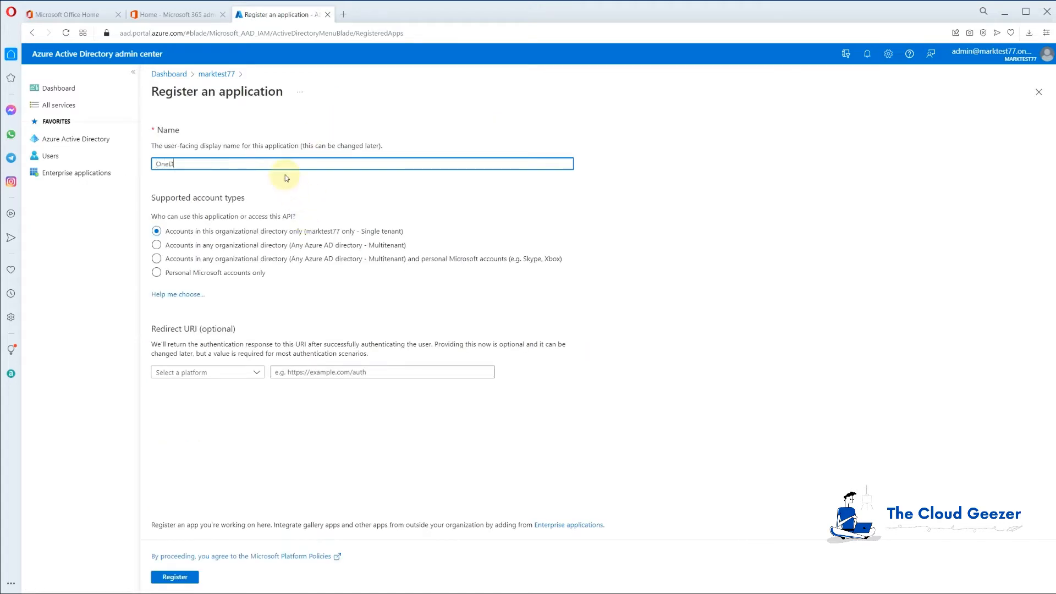
text(rive Report)
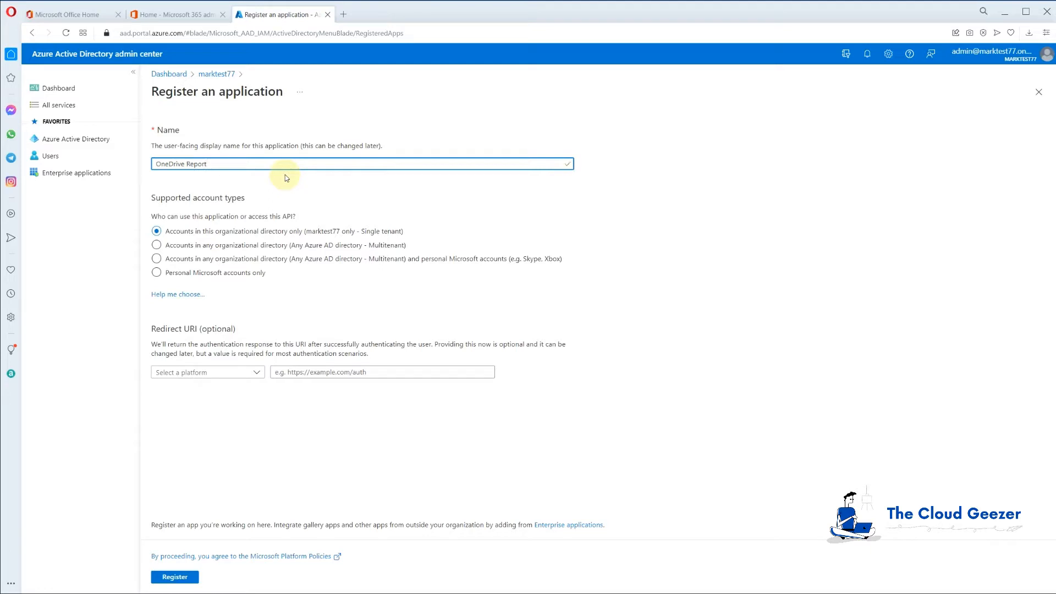
mouse_move(333, 232)
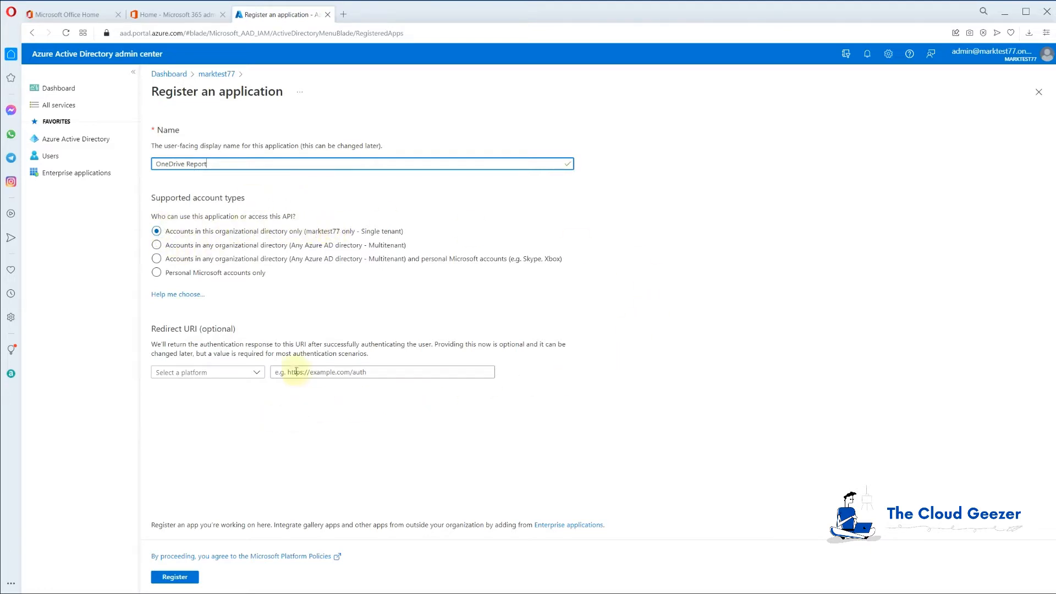
click(174, 576)
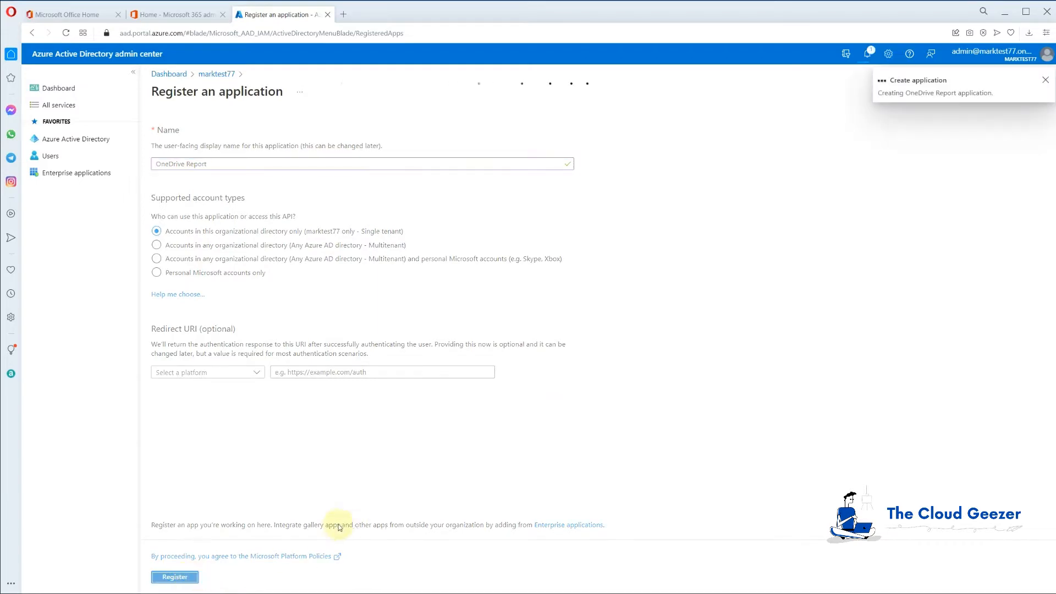
click(174, 577)
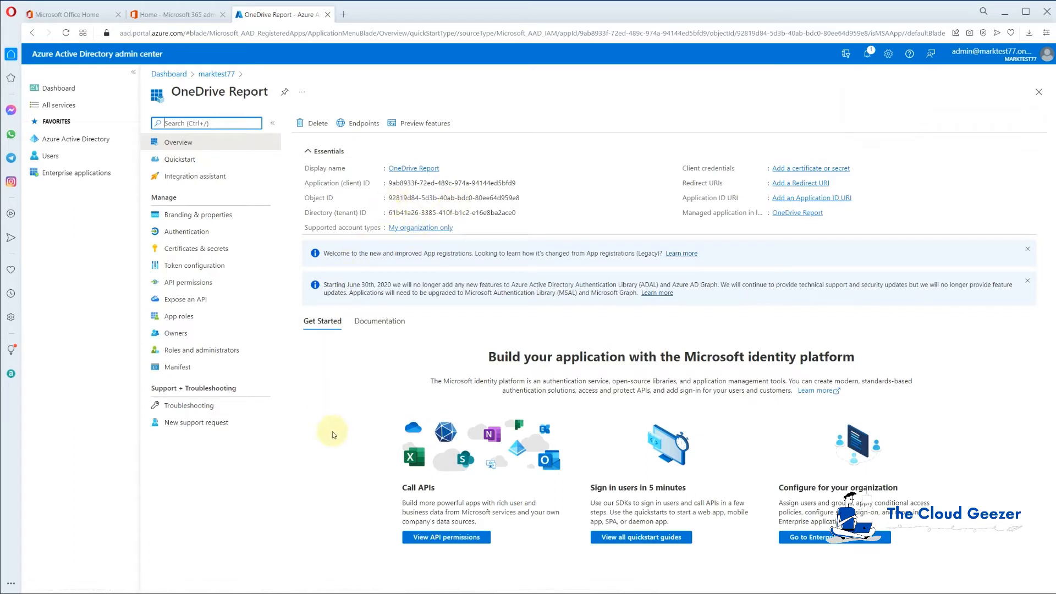
mouse_move(365, 429)
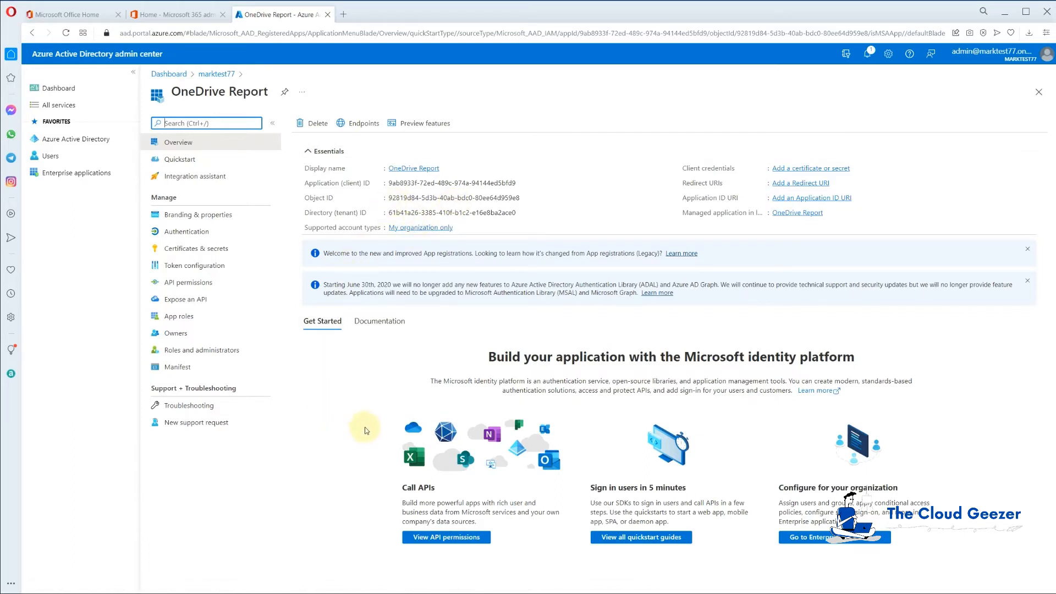
mouse_move(288, 334)
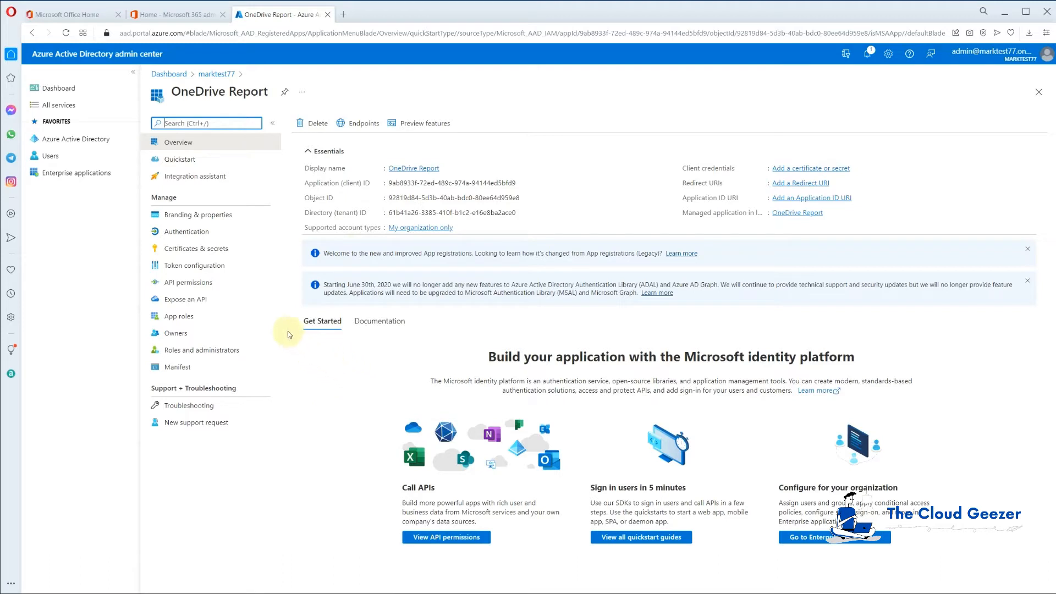
Start a new application-permission request on OneDrive Report's API permissions page.
click(188, 282)
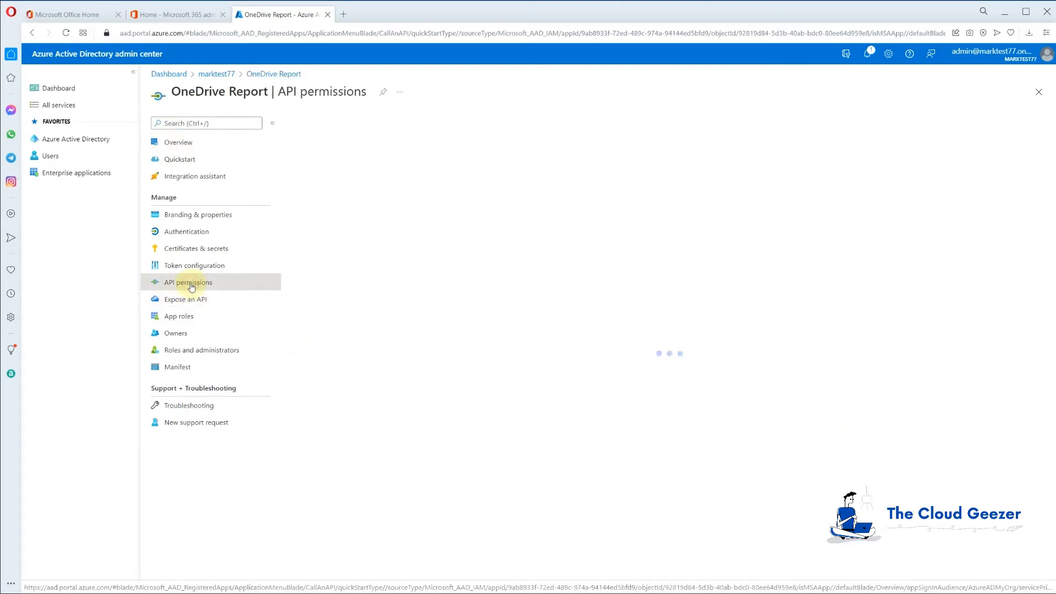
click(188, 281)
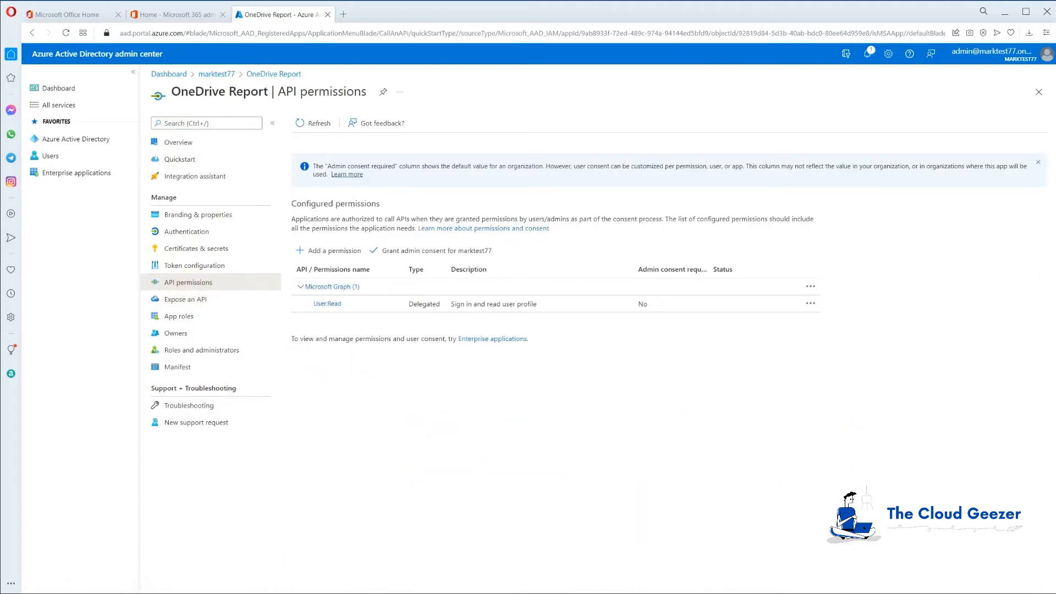
mouse_move(269, 572)
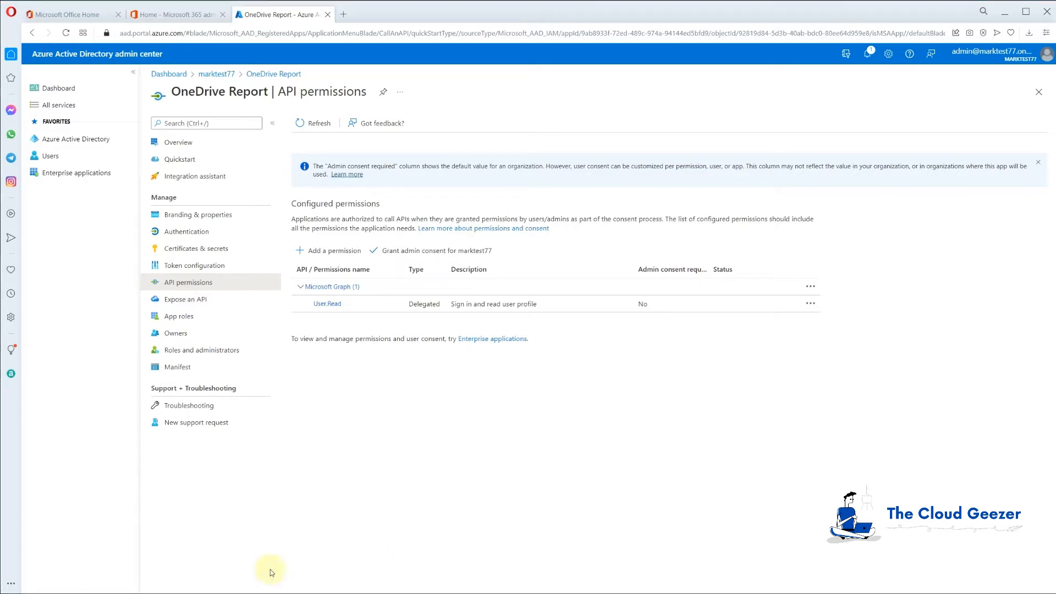
mouse_move(328, 304)
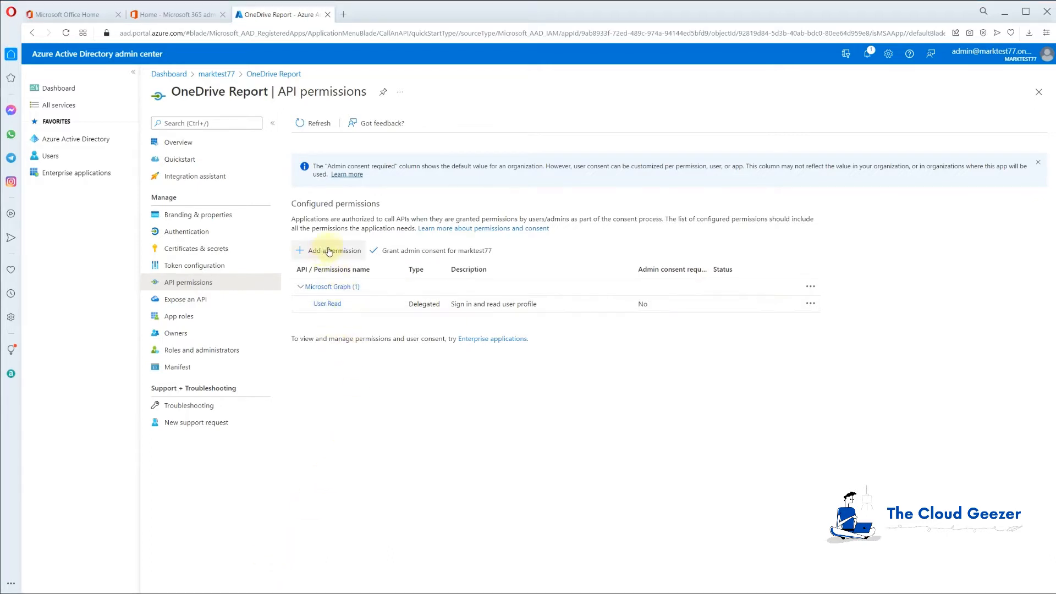
click(331, 249)
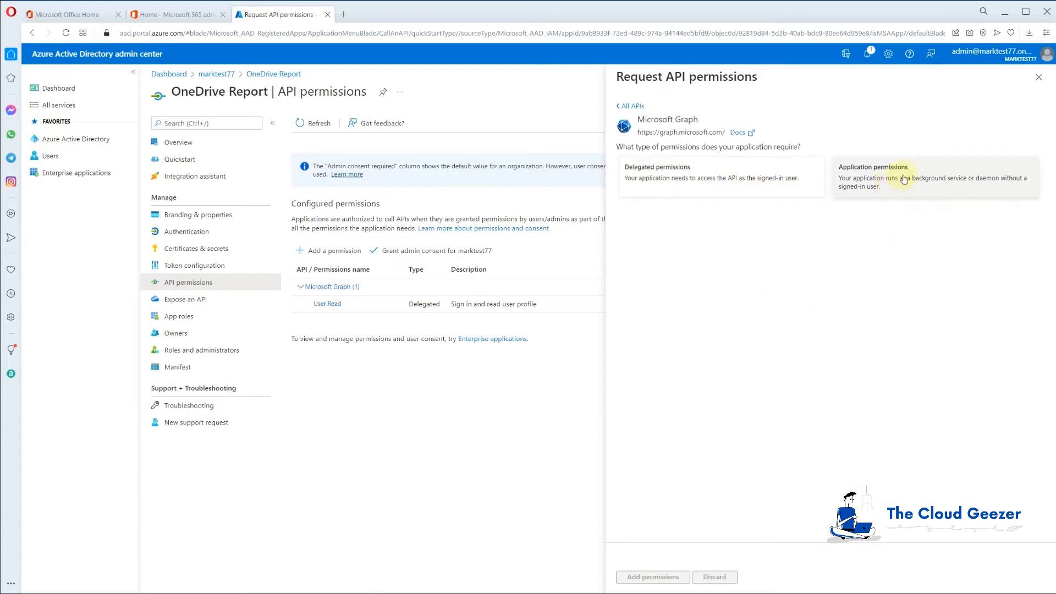
click(932, 177)
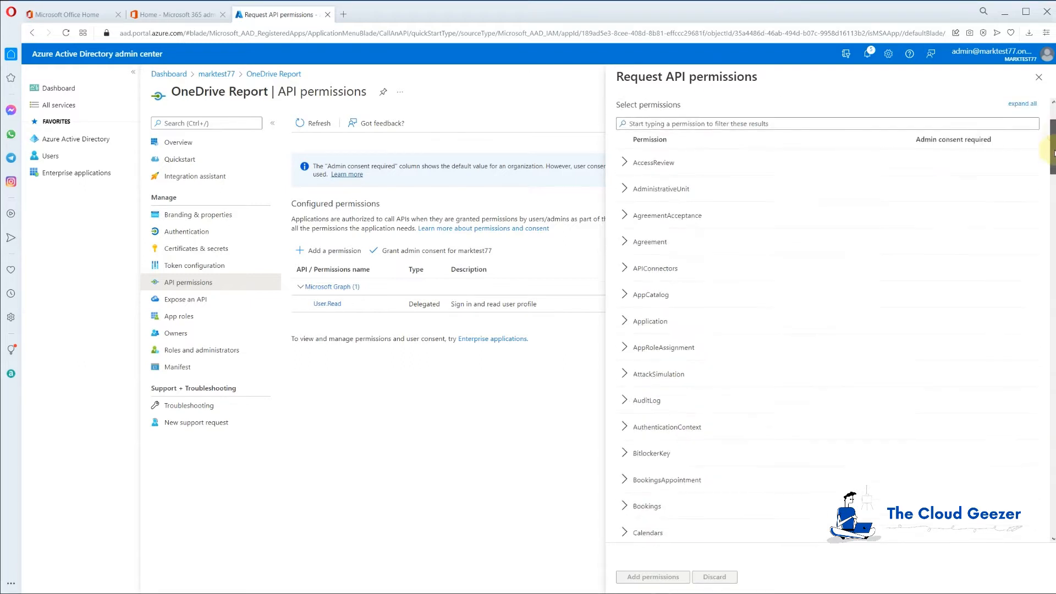
Tick Sites.ReadWrite.All and User.Read.All in the Microsoft Graph permission list.
scroll(down, 3)
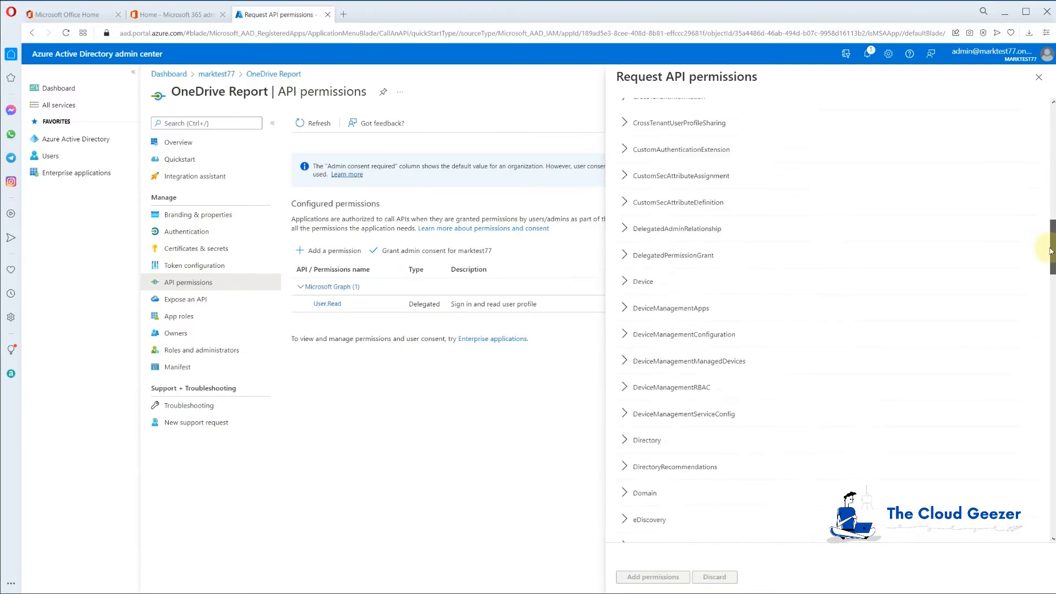
scroll(down, 3)
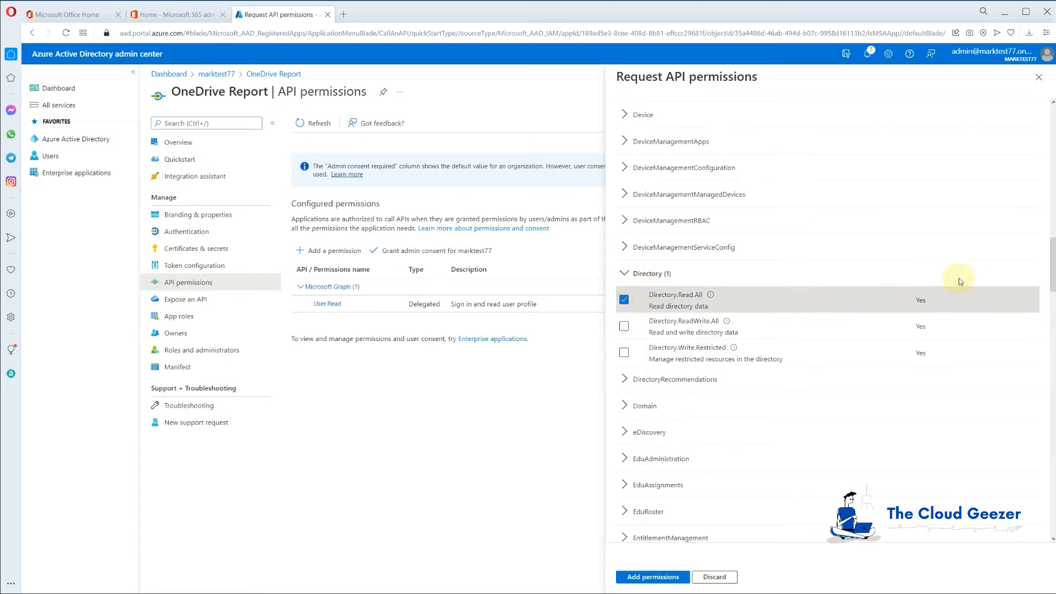
scroll(down, 3)
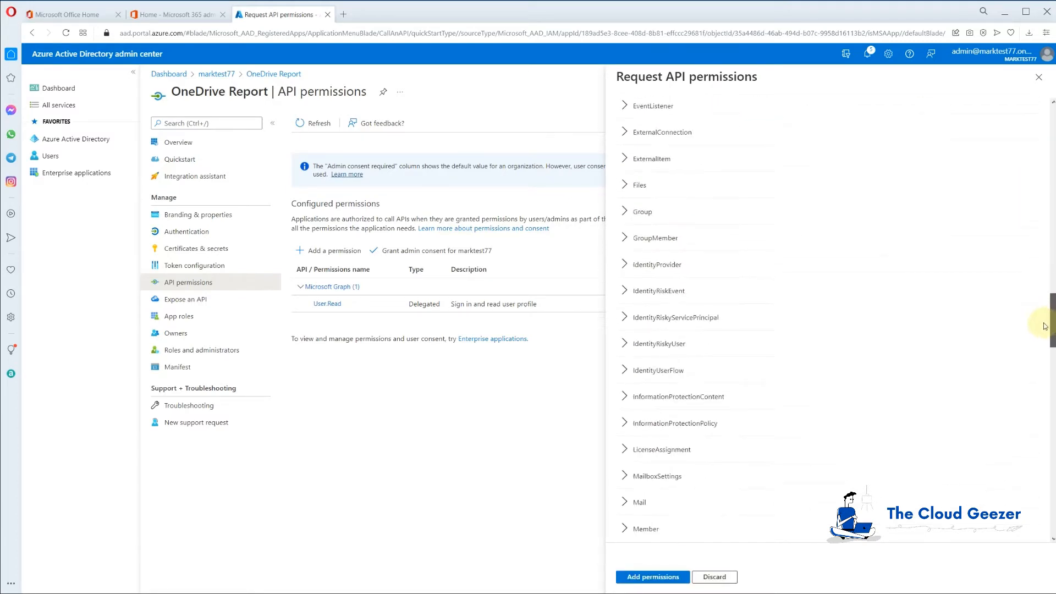
scroll(down, 3)
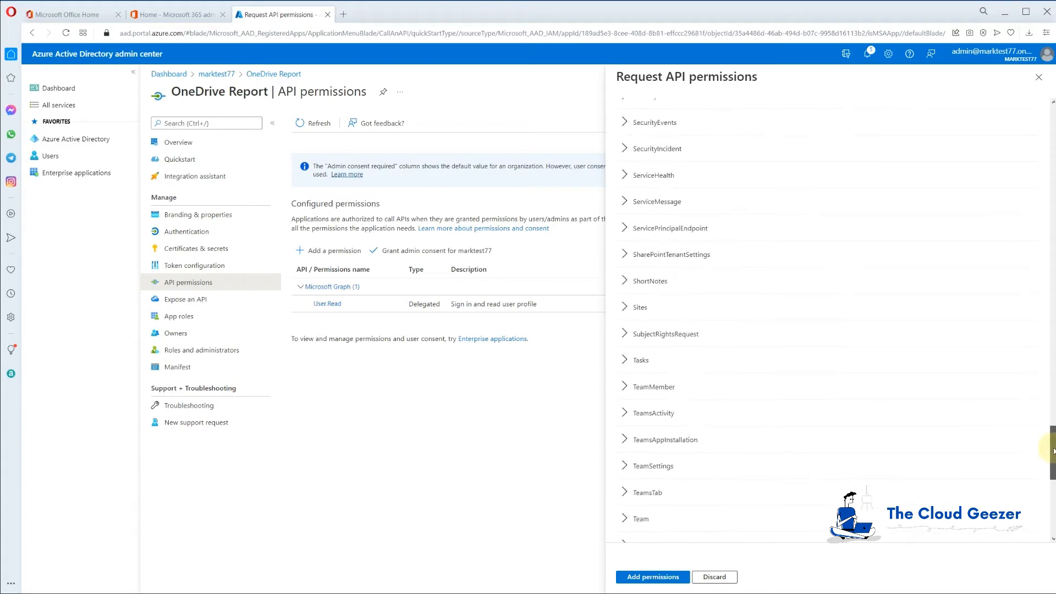
click(639, 307)
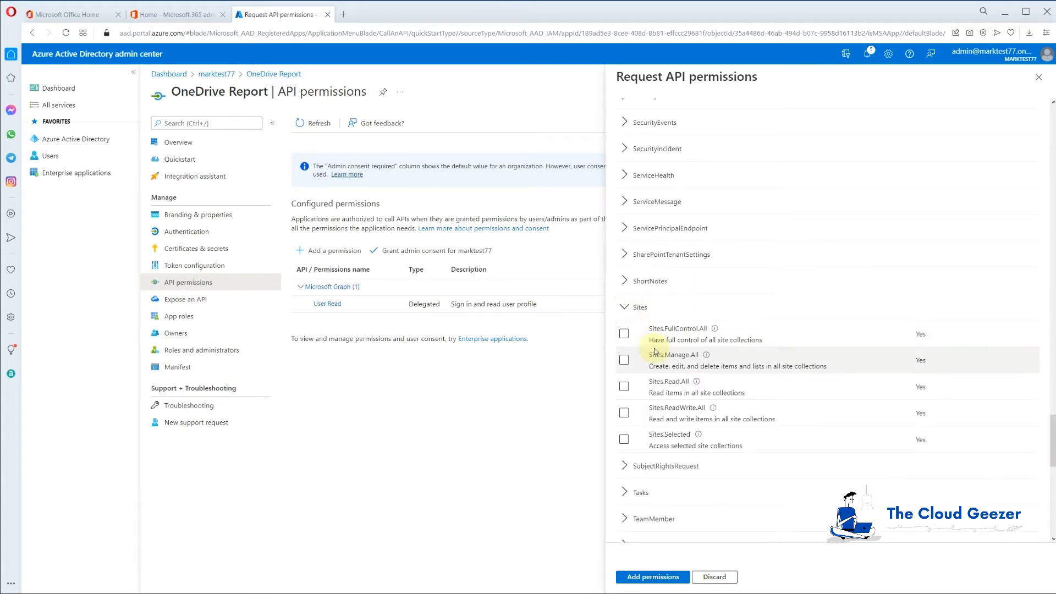
click(624, 412)
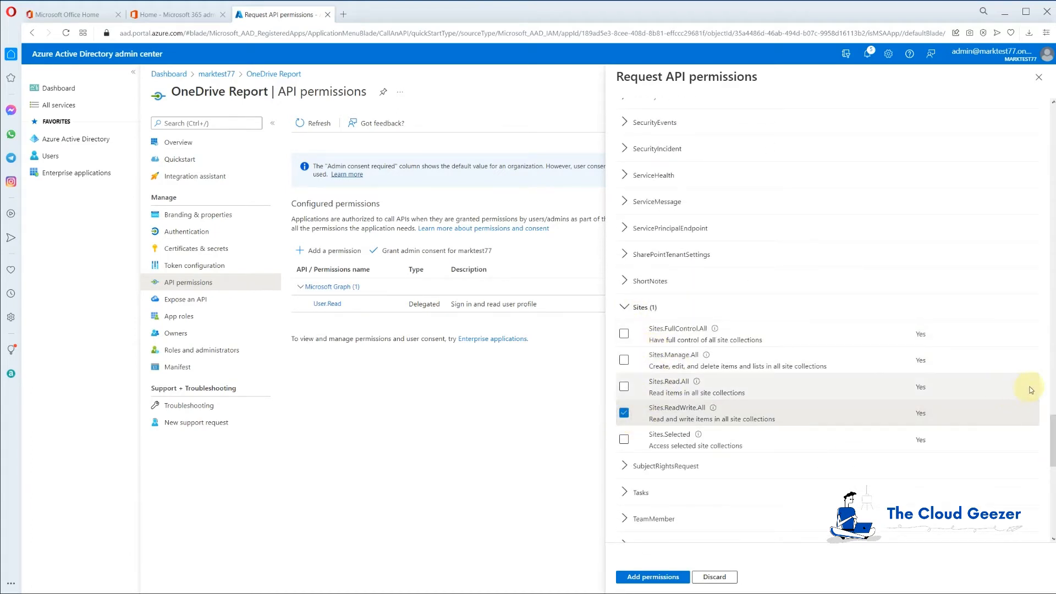
scroll(down, 3)
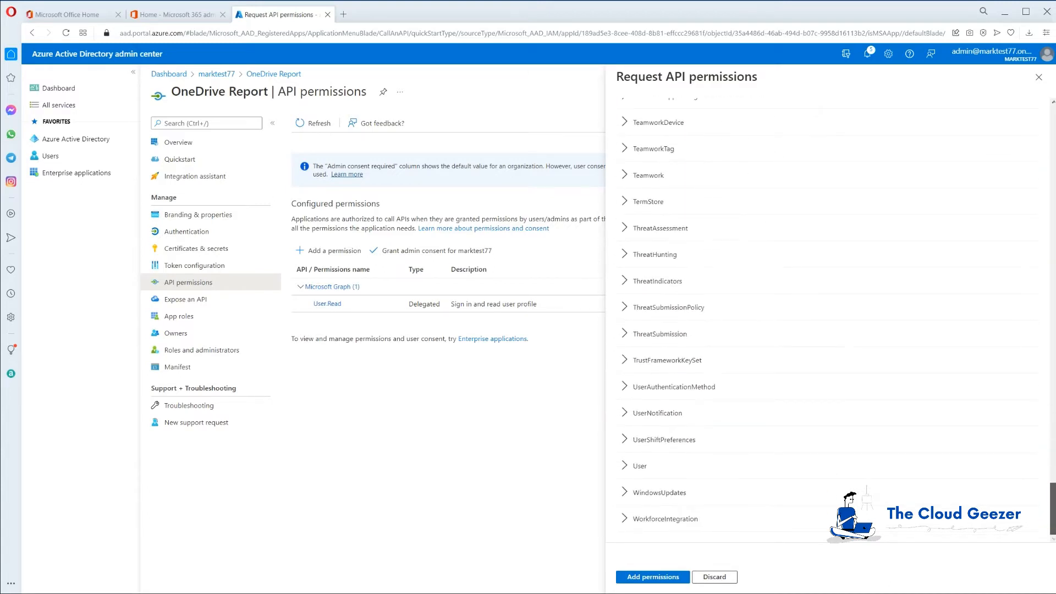
click(637, 465)
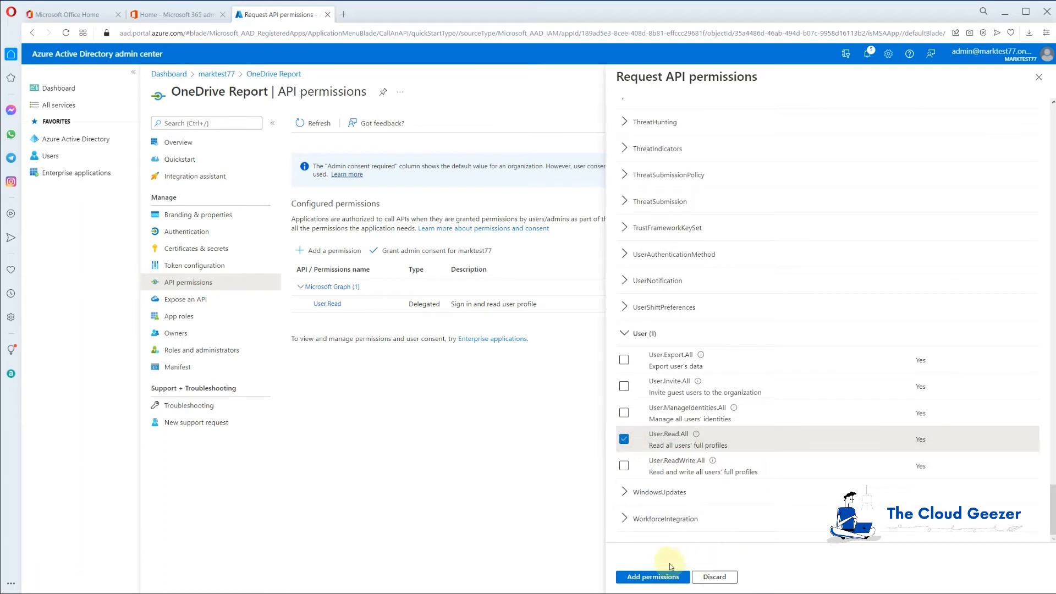
Add the four permissions and grant admin consent for marktest77.
click(651, 577)
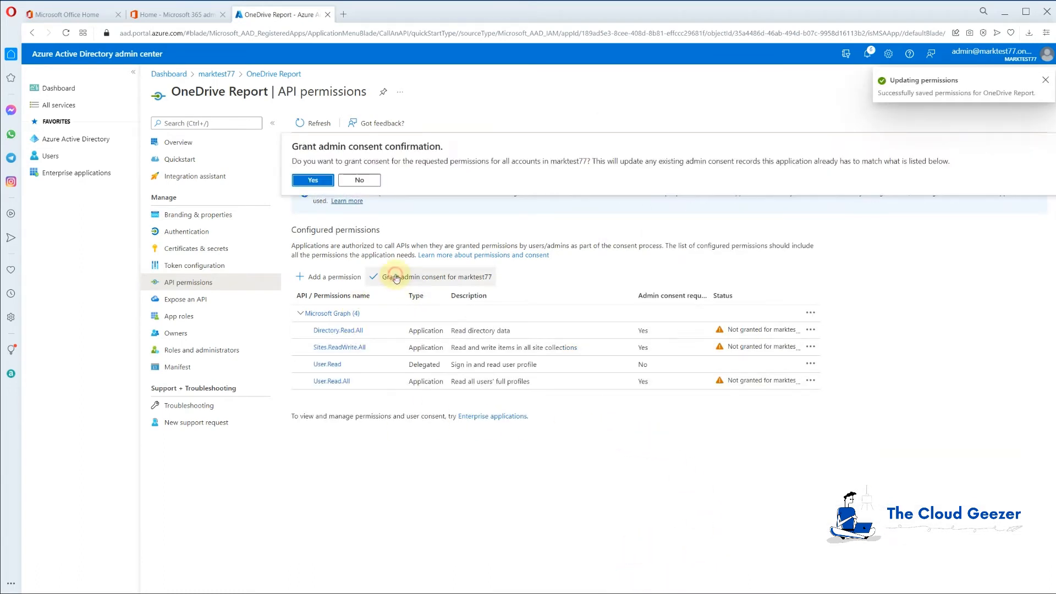
click(311, 179)
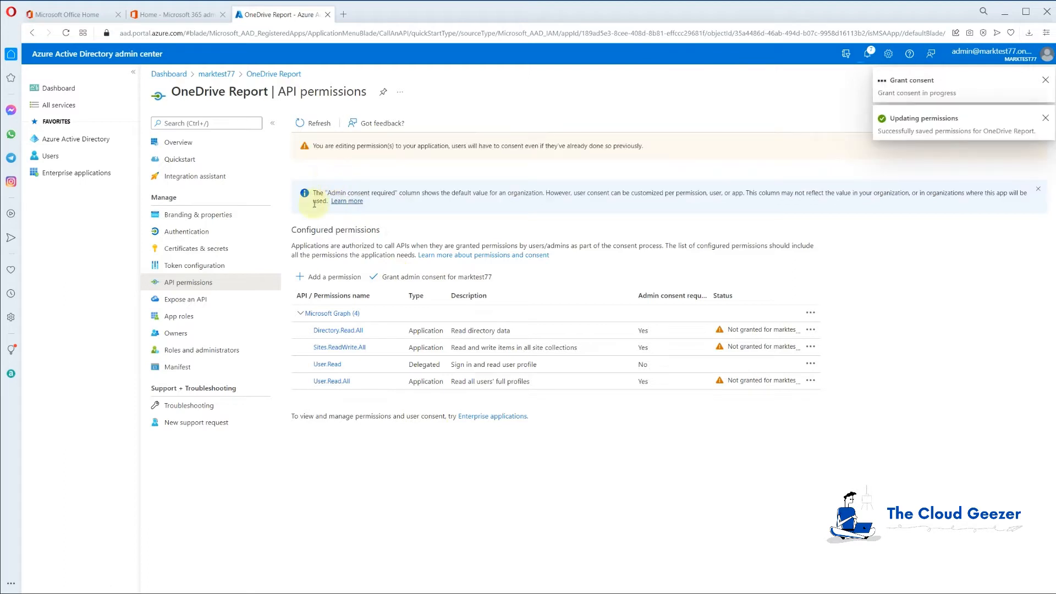
click(437, 276)
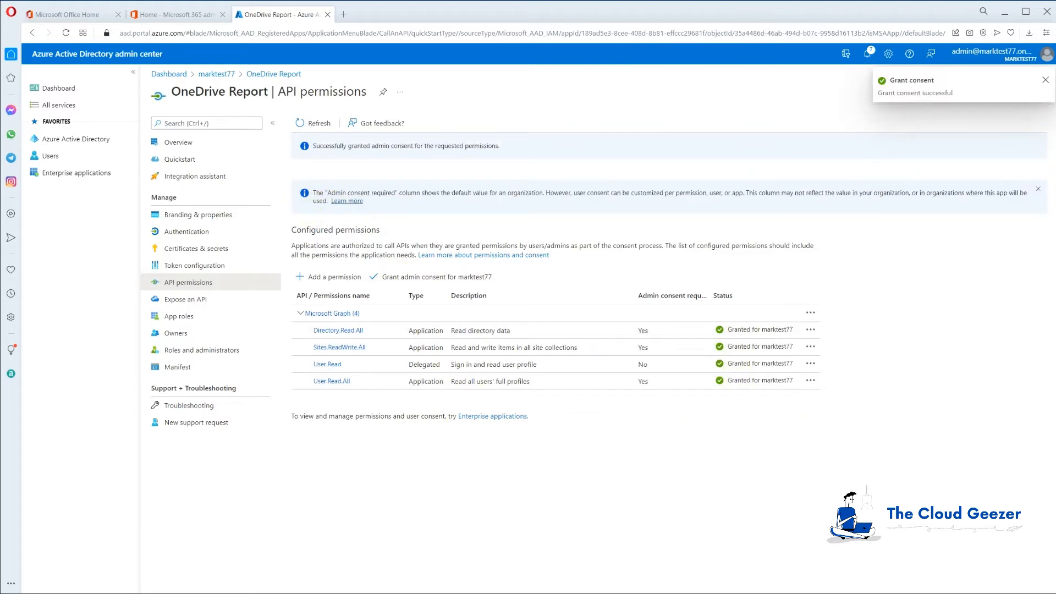
click(1045, 79)
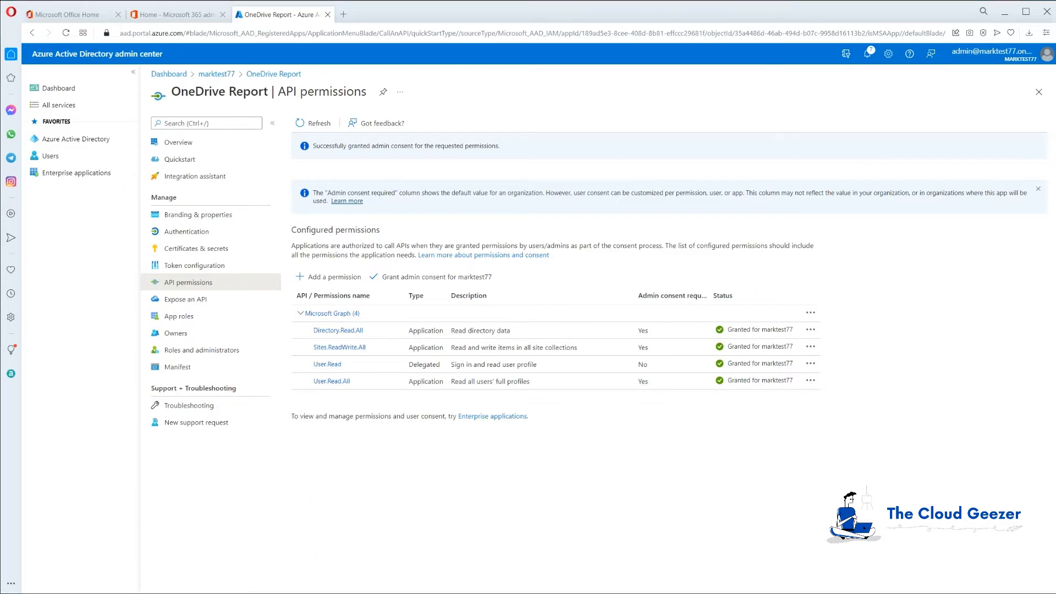
mouse_move(300, 211)
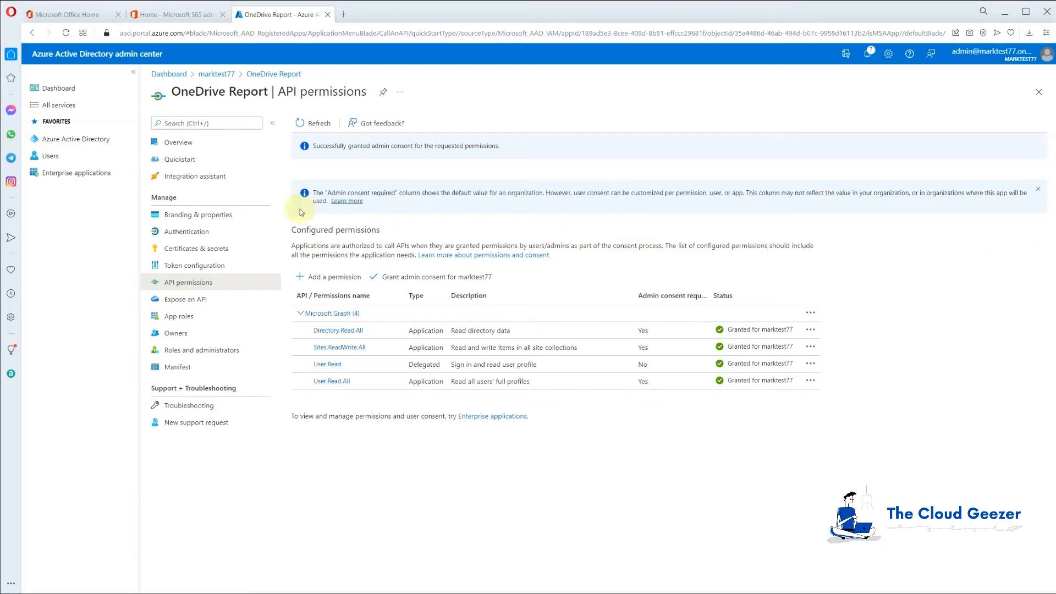
Add client secret 'OneDrive Report Secret' expiring in 3 months and copy its value.
click(197, 248)
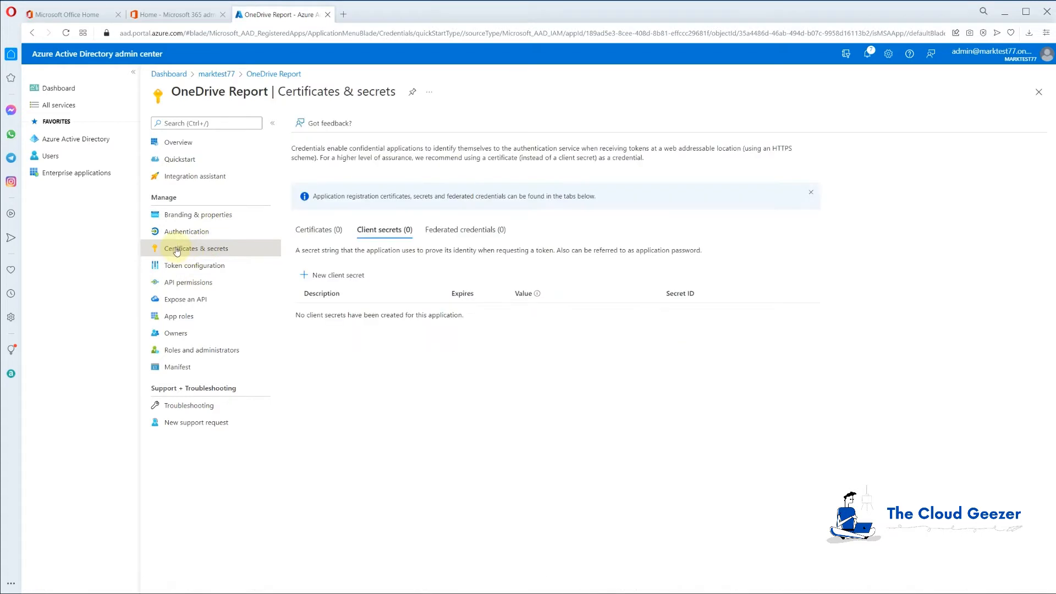
mouse_move(336, 275)
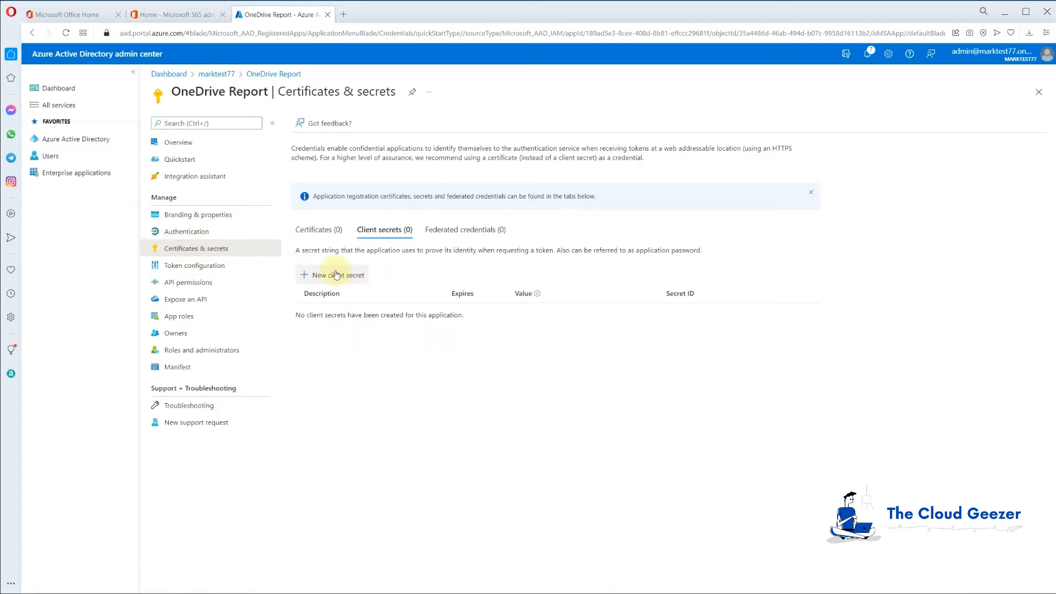
click(337, 275)
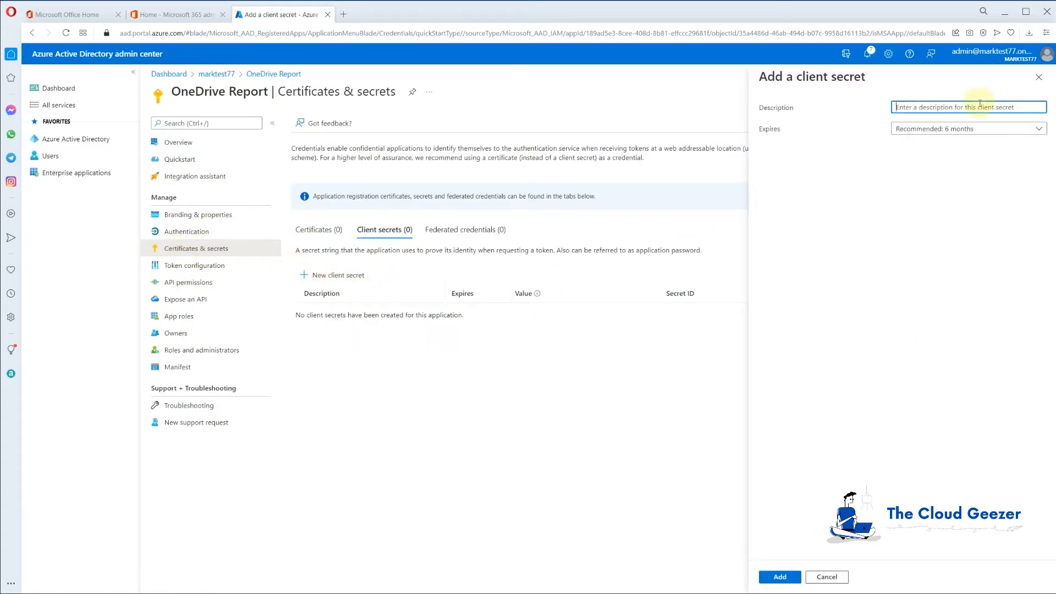
text(OneDrive Report Sec)
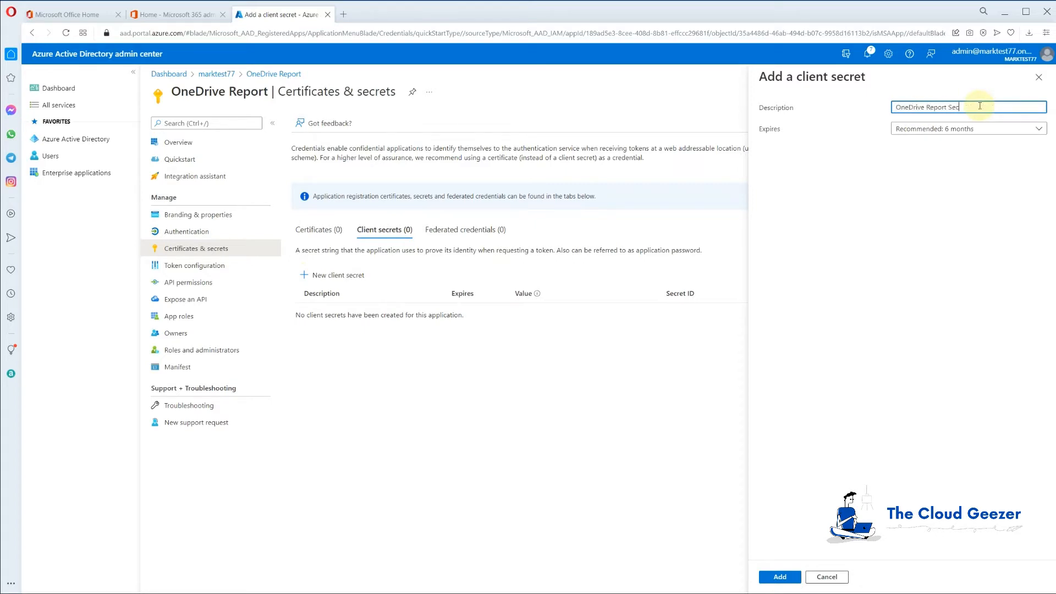
text(ret)
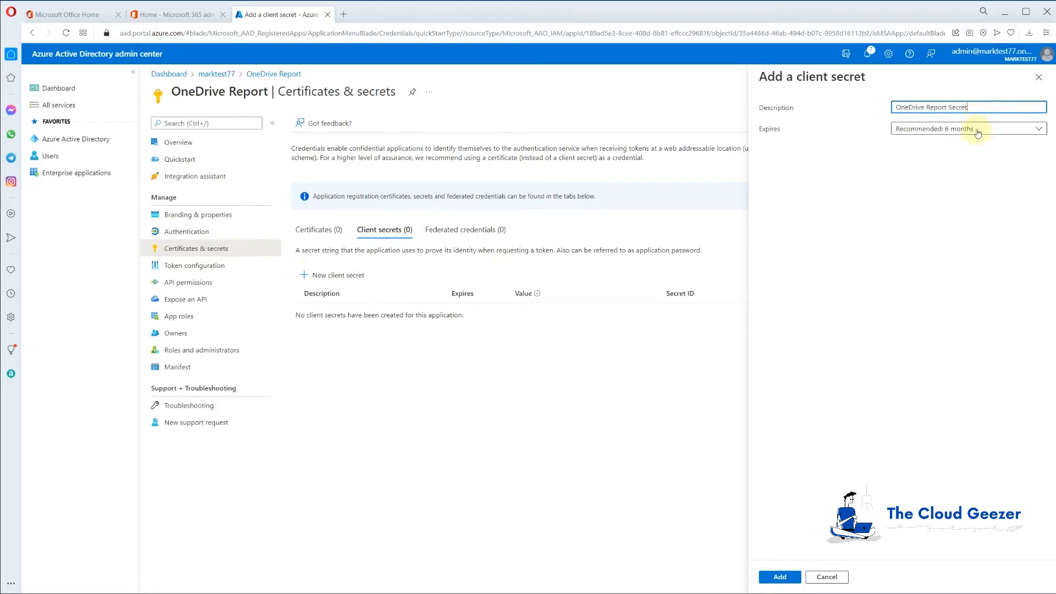
click(968, 129)
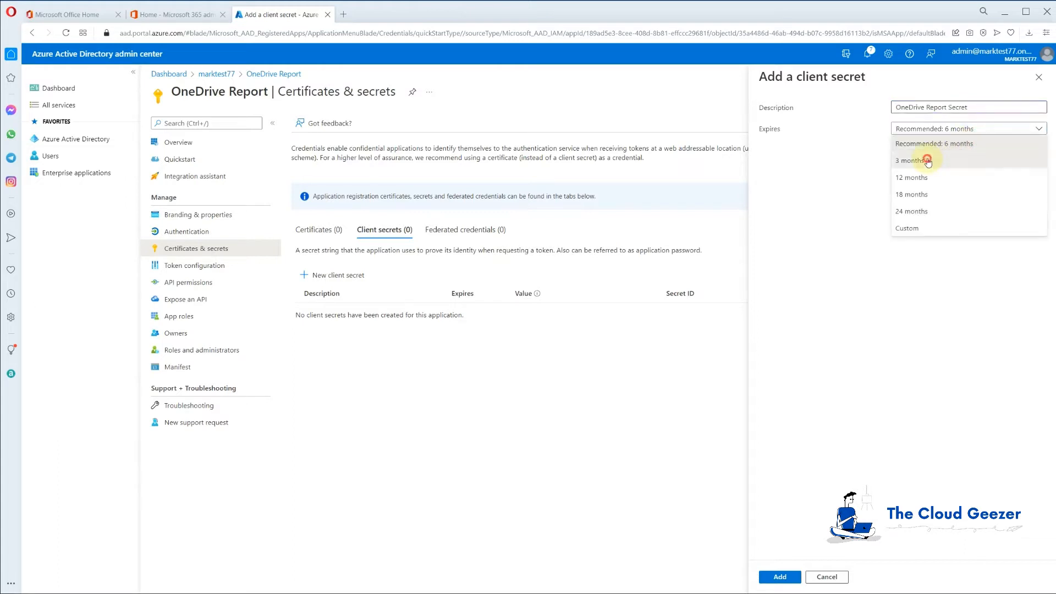
click(910, 160)
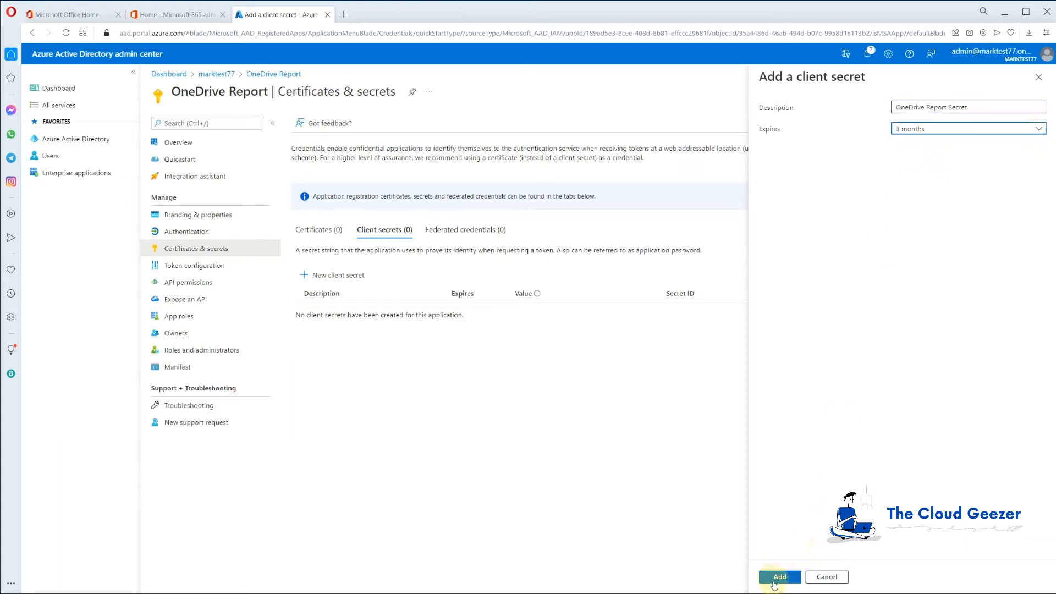
click(778, 576)
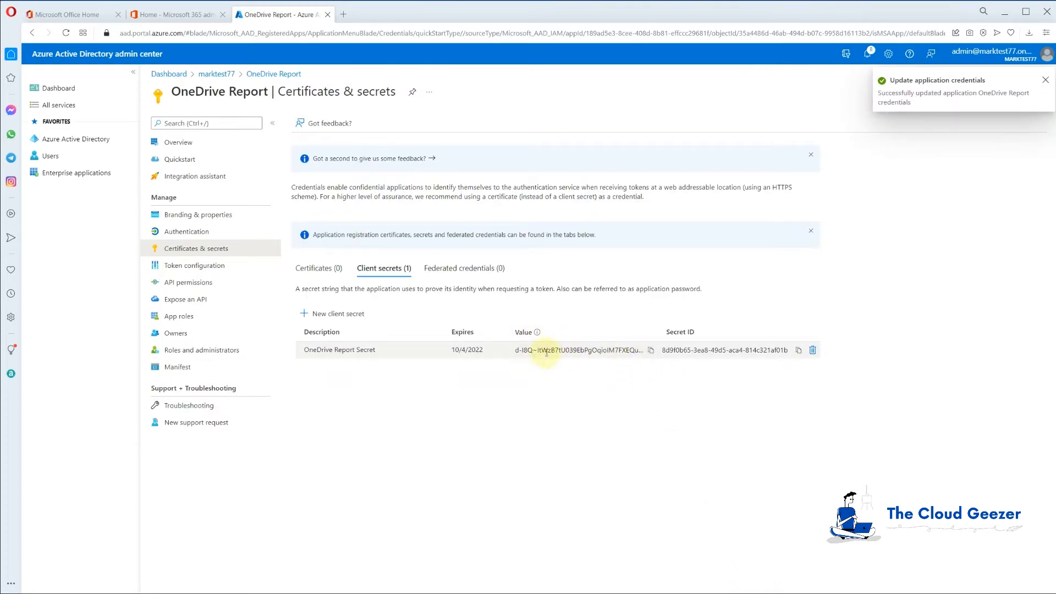
click(650, 350)
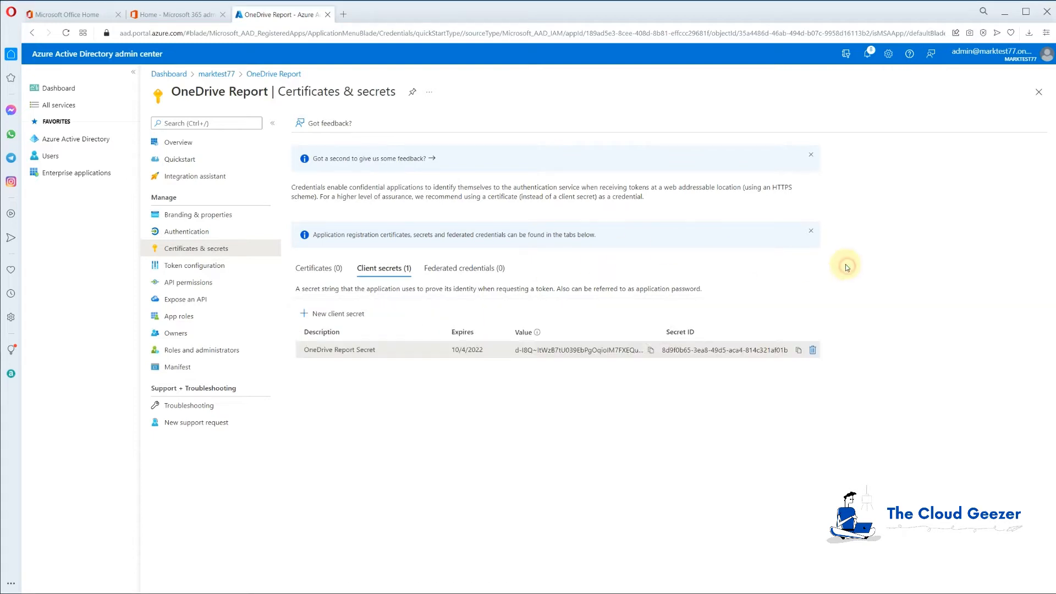
mouse_move(185, 232)
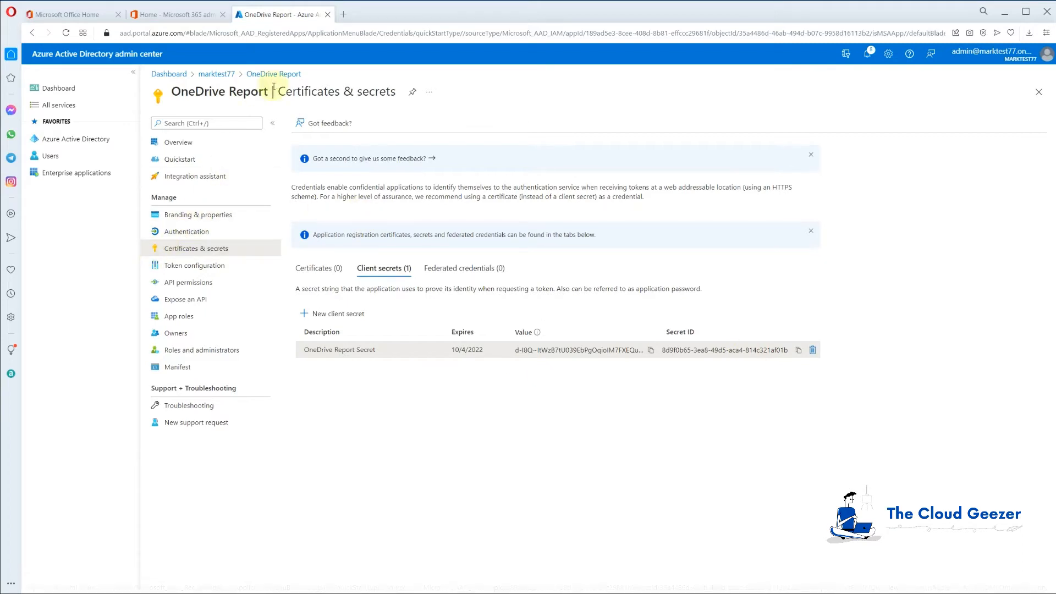
Copy OneDrive Report's Application (client) ID, then refresh the App registrations list.
click(178, 141)
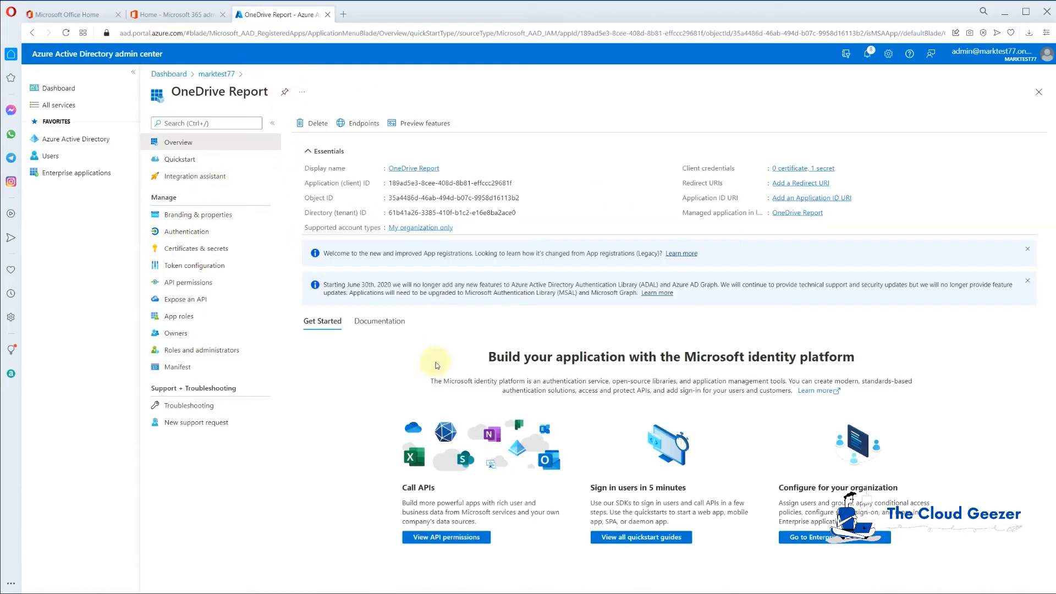
mouse_move(368, 190)
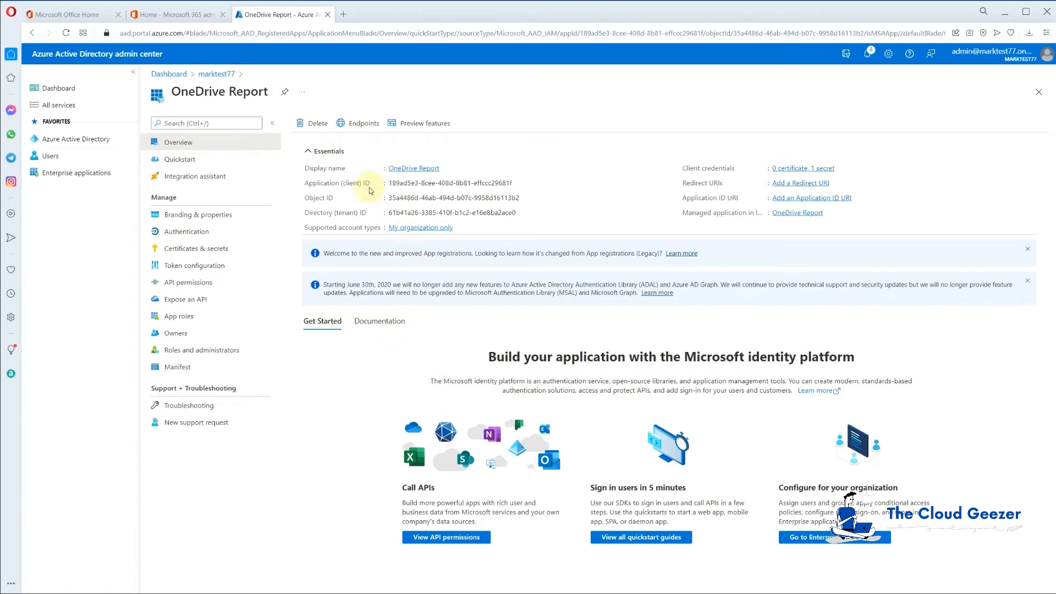
mouse_move(524, 187)
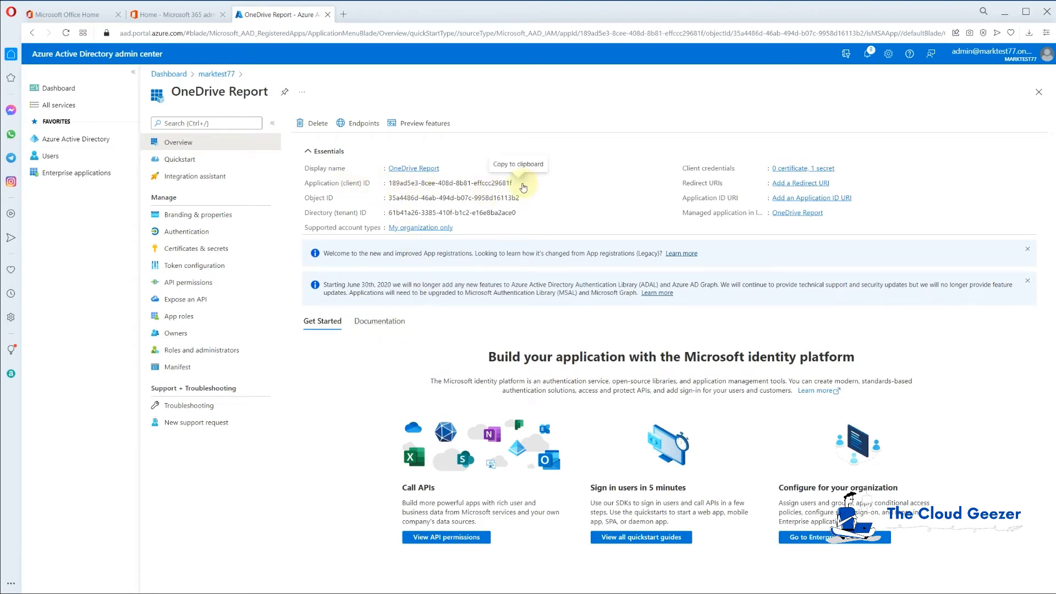
click(518, 183)
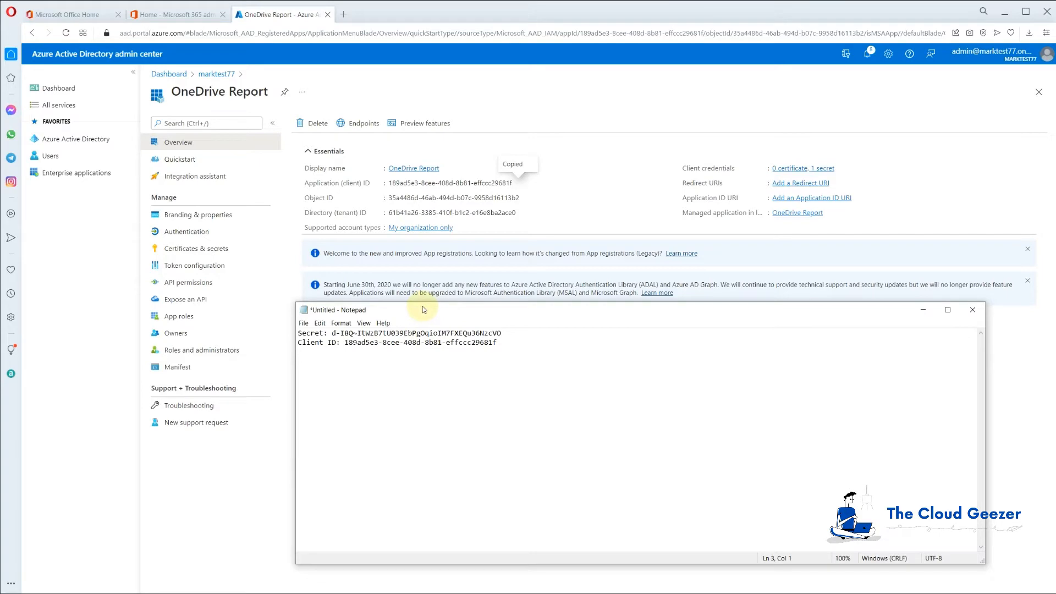
mouse_move(369, 361)
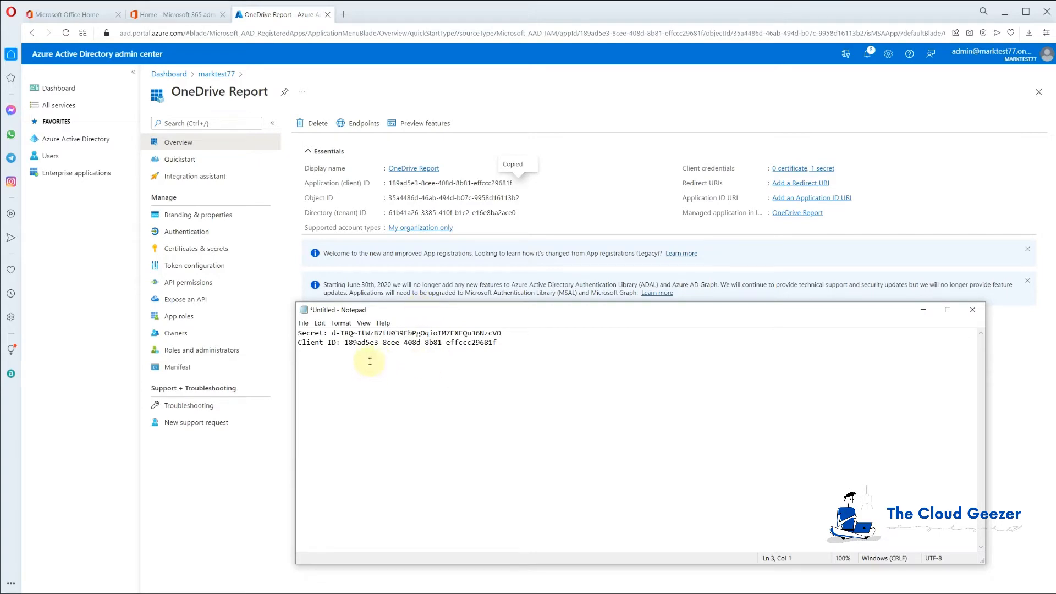
click(216, 73)
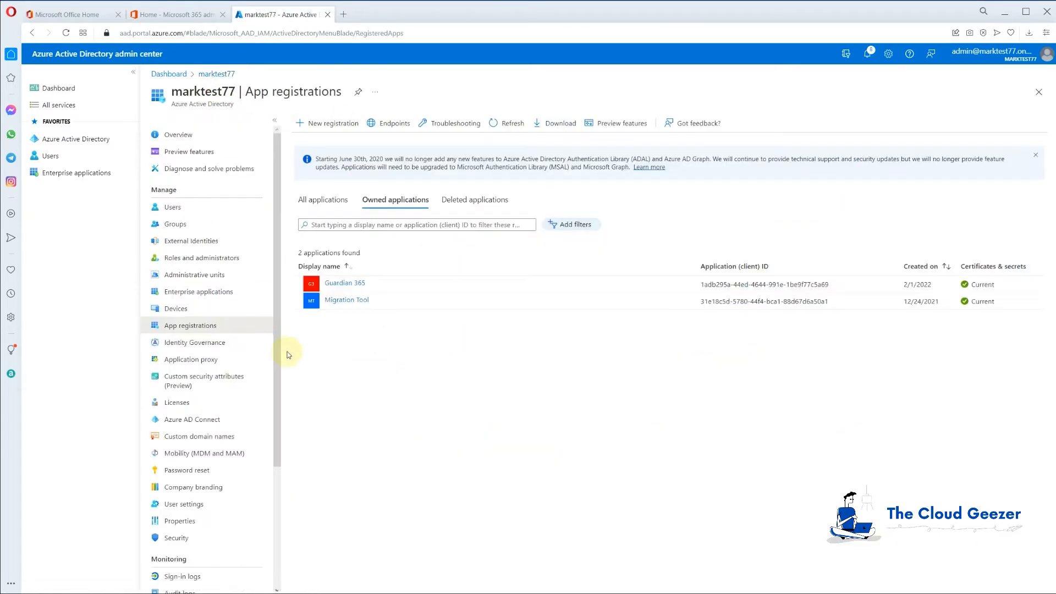
click(511, 122)
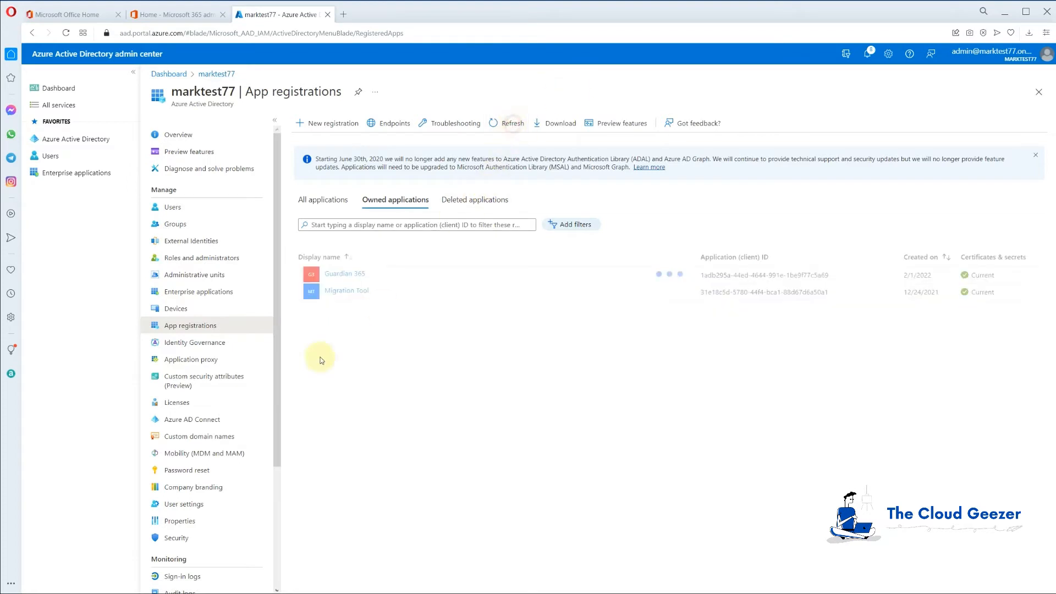
click(512, 123)
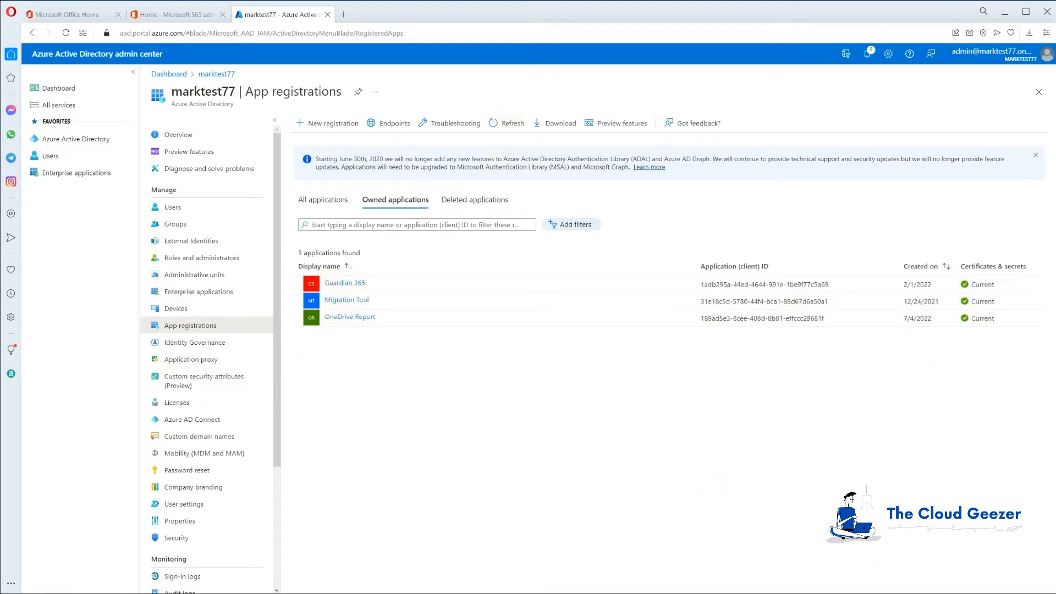
mouse_move(1001, 12)
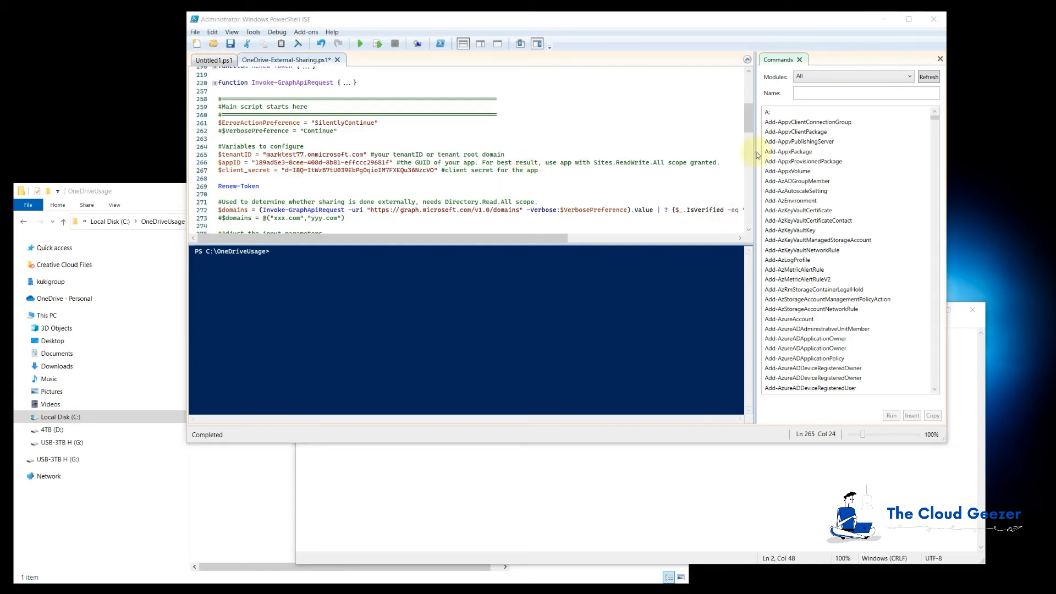
click(359, 44)
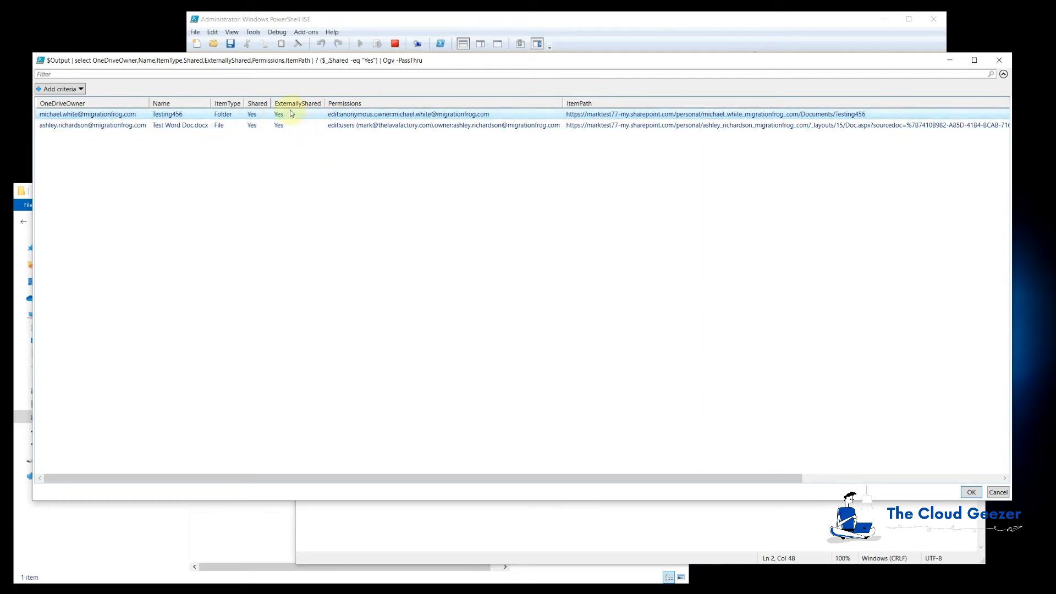
mouse_move(391, 128)
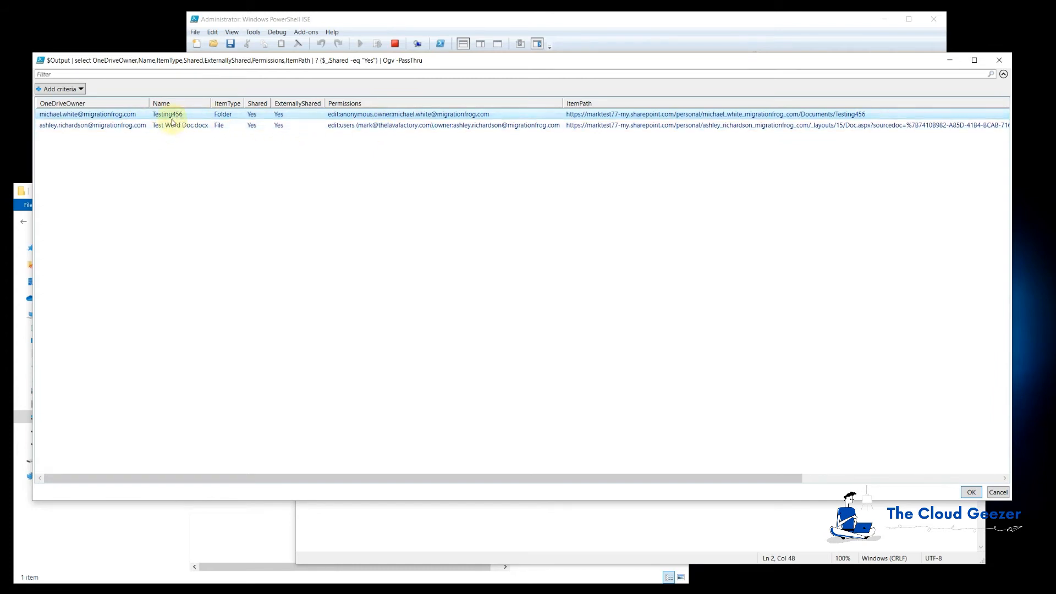
mouse_move(145, 281)
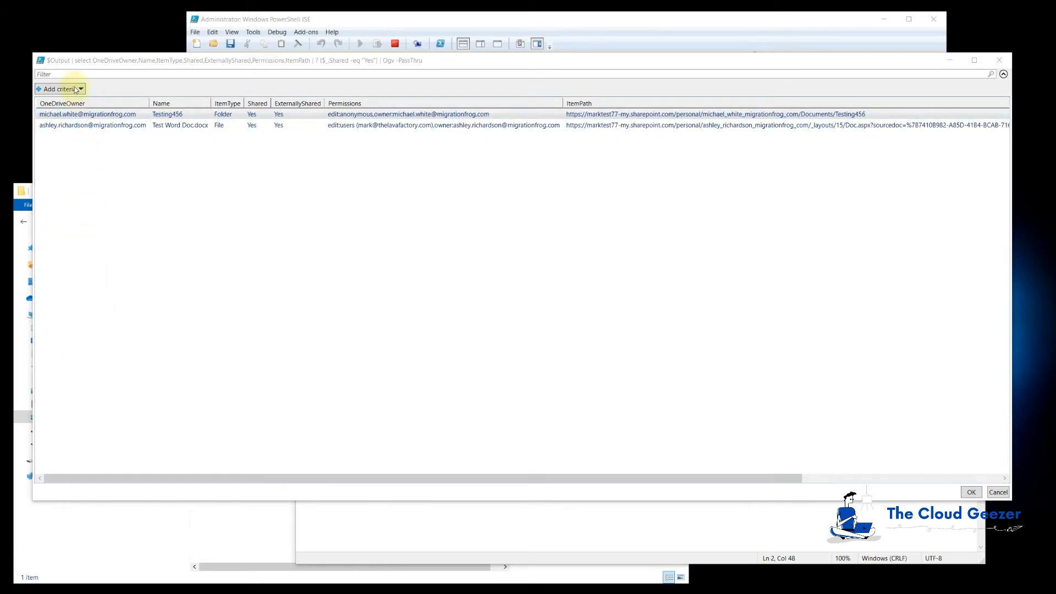
Add OneDriveOwner and Name filter criteria to the shared-items results grid.
click(58, 88)
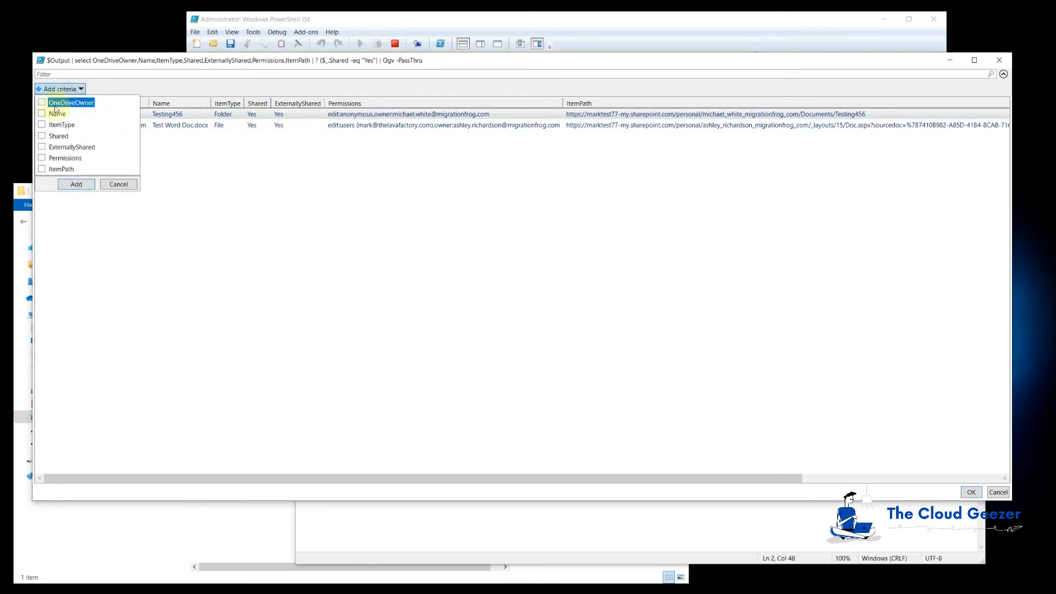
click(42, 102)
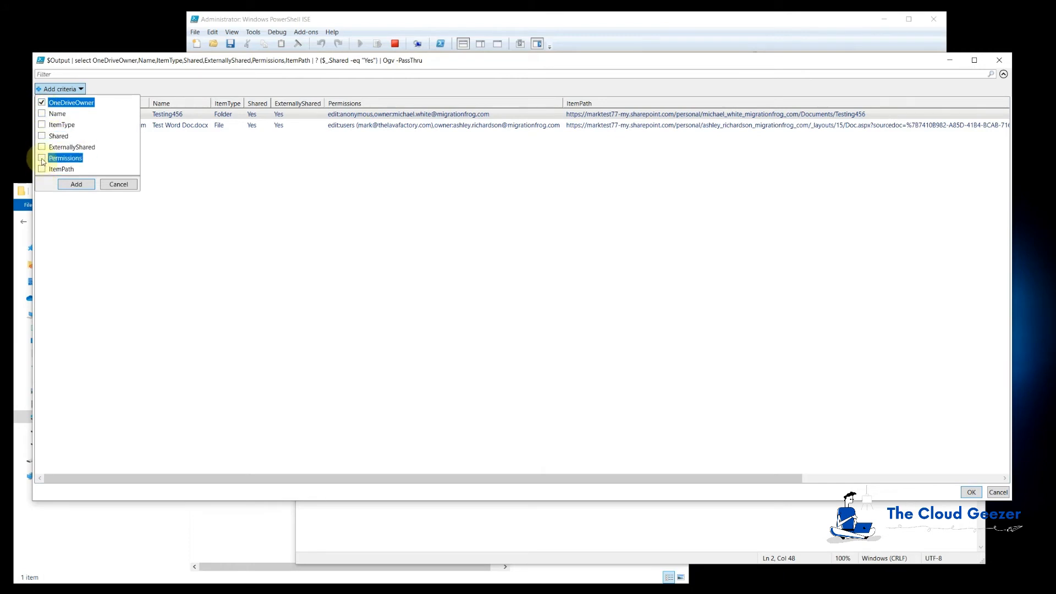
click(76, 184)
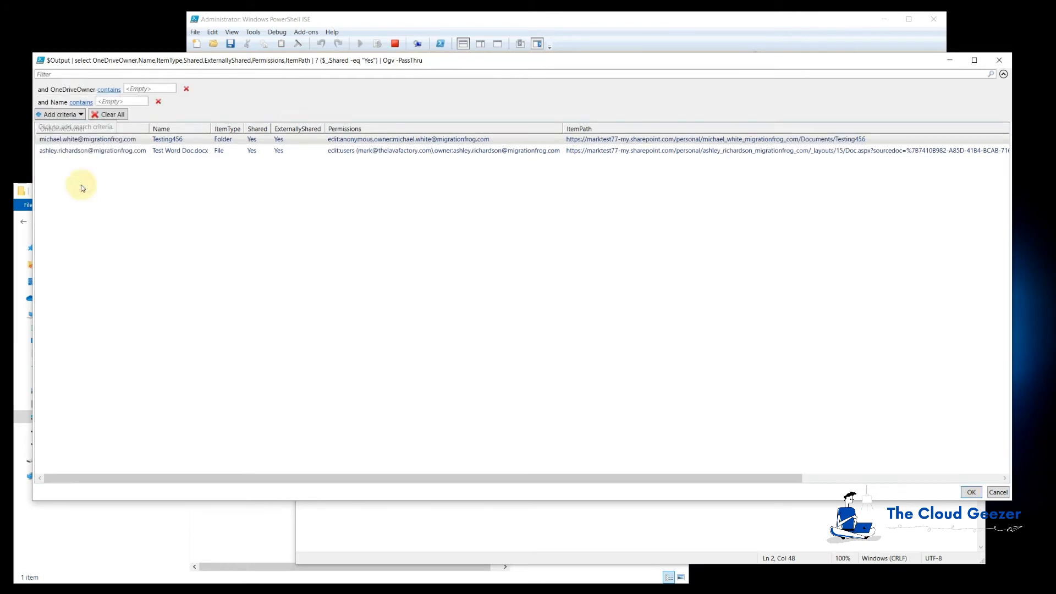
click(147, 88)
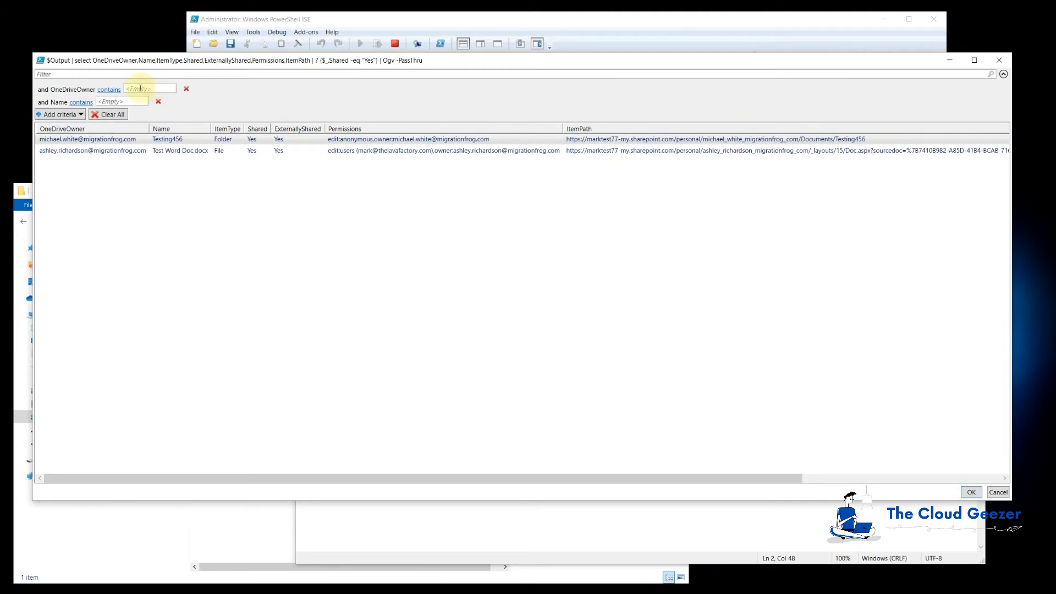
mouse_move(210, 108)
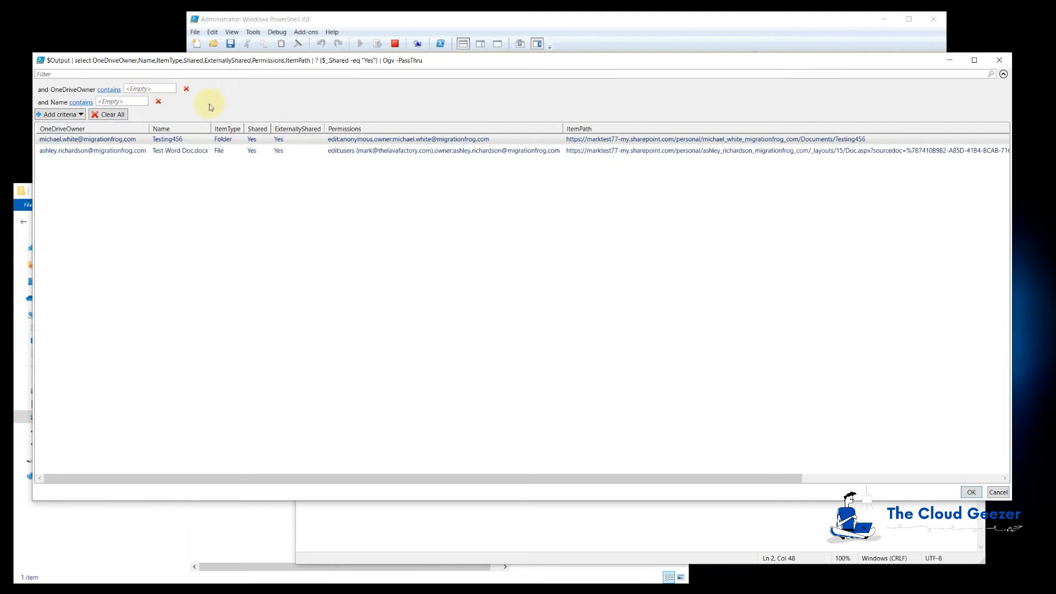
mouse_move(501, 133)
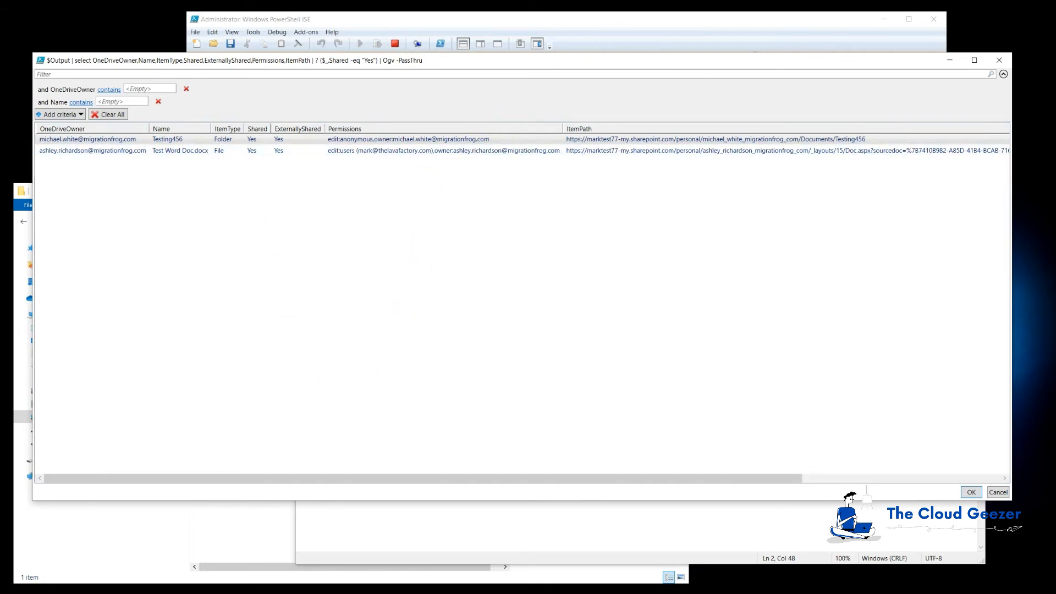
Close the results window and run dir in the ISE console.
click(970, 491)
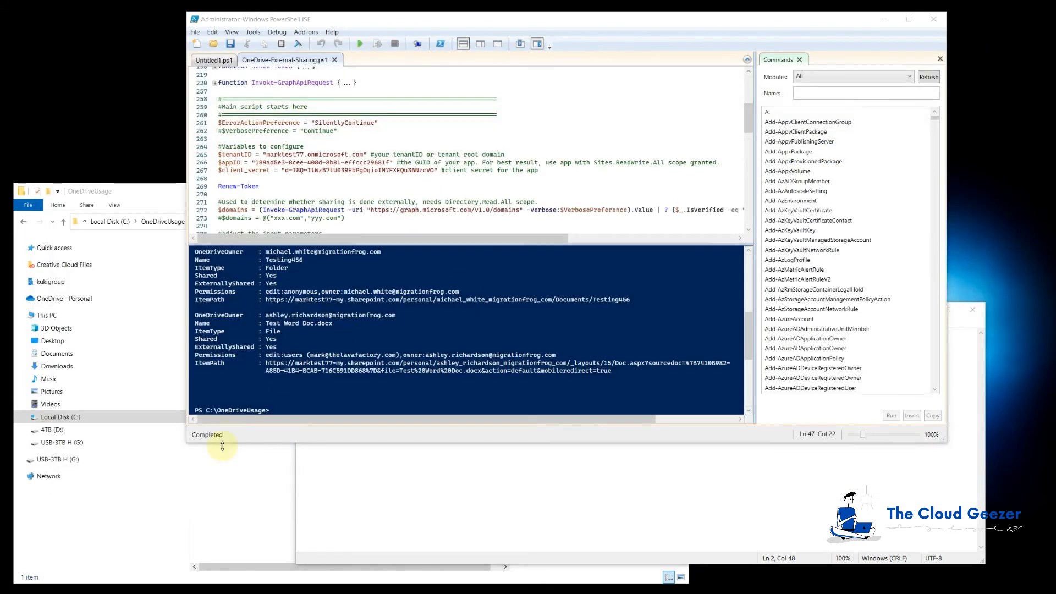
text(dir)
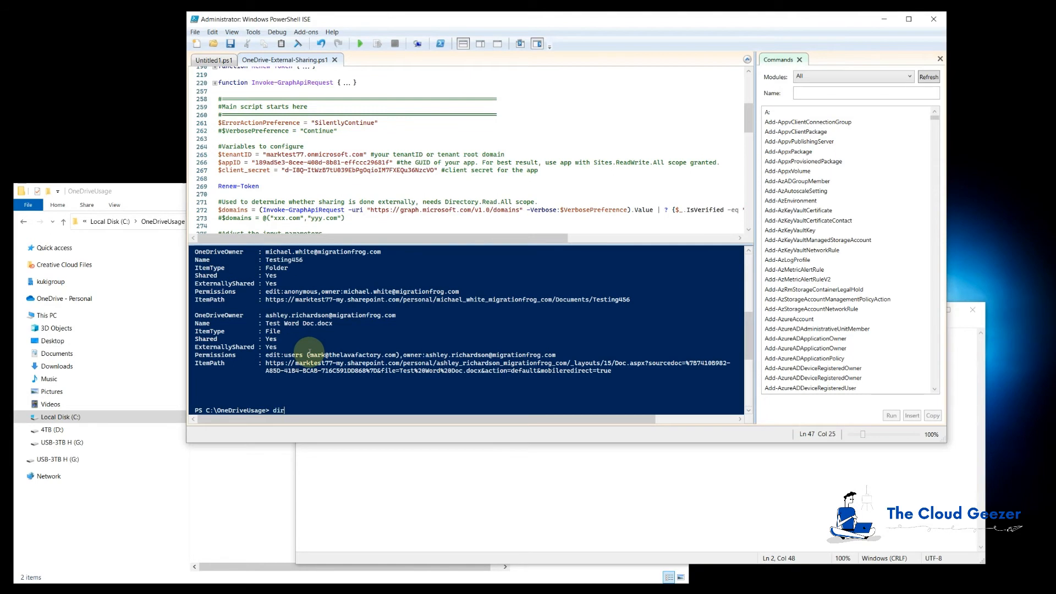
key(Return)
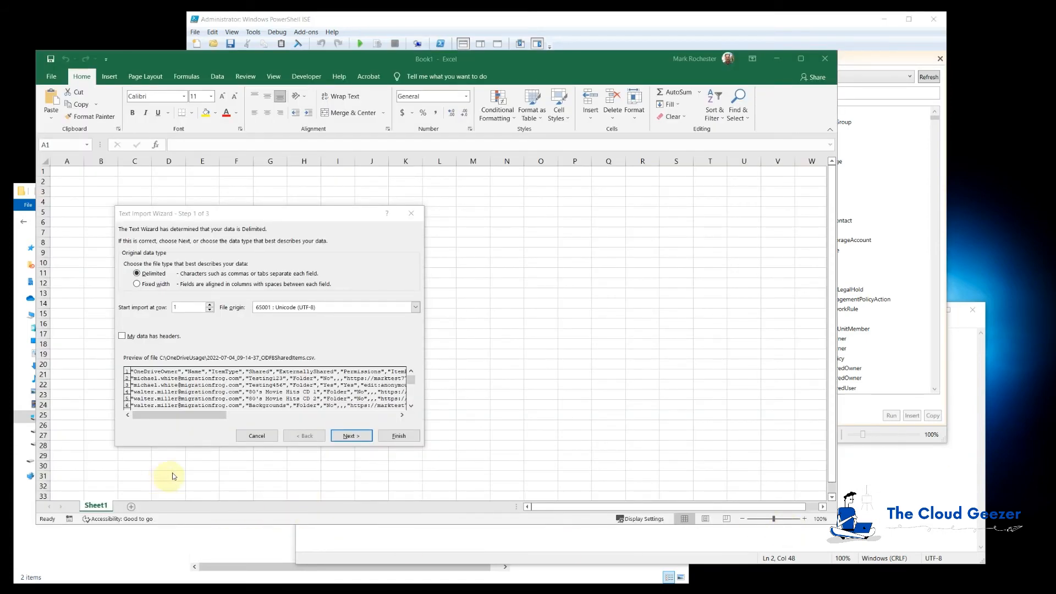
Import the CSV split on commas, then filter the Shared column to Yes.
click(350, 435)
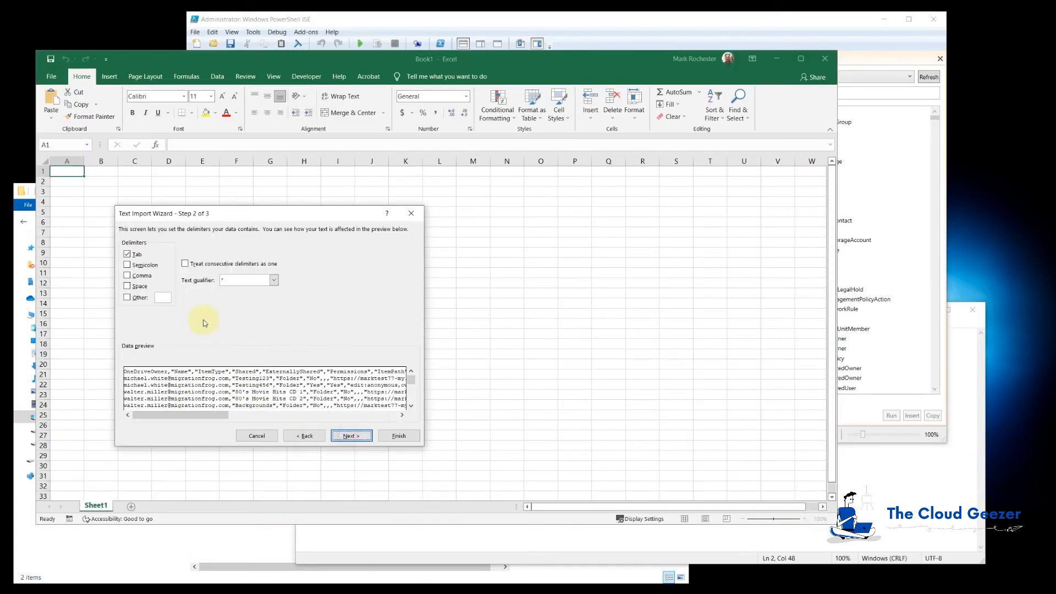
click(128, 275)
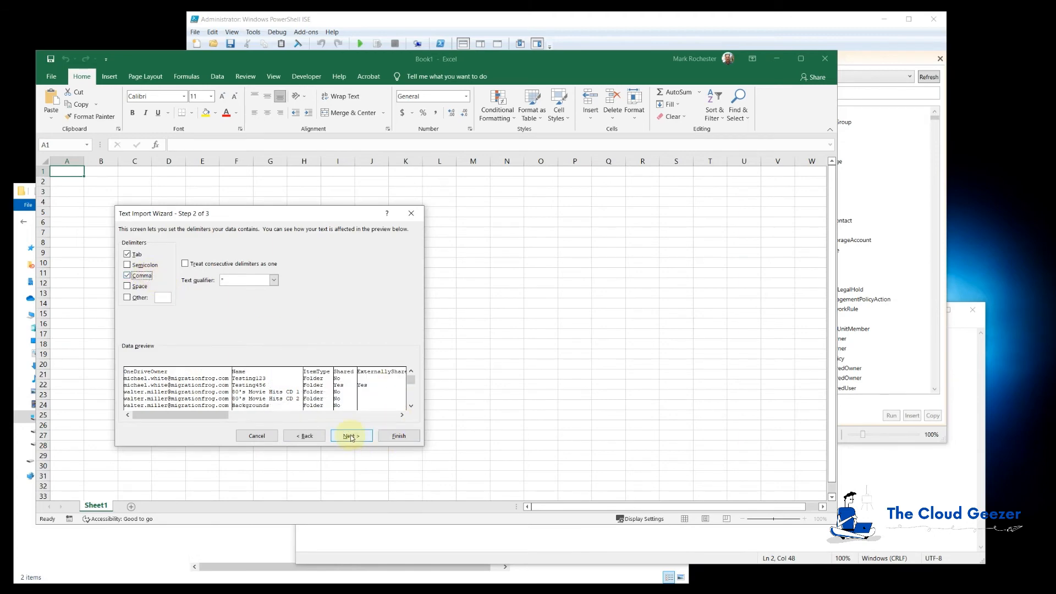
click(350, 435)
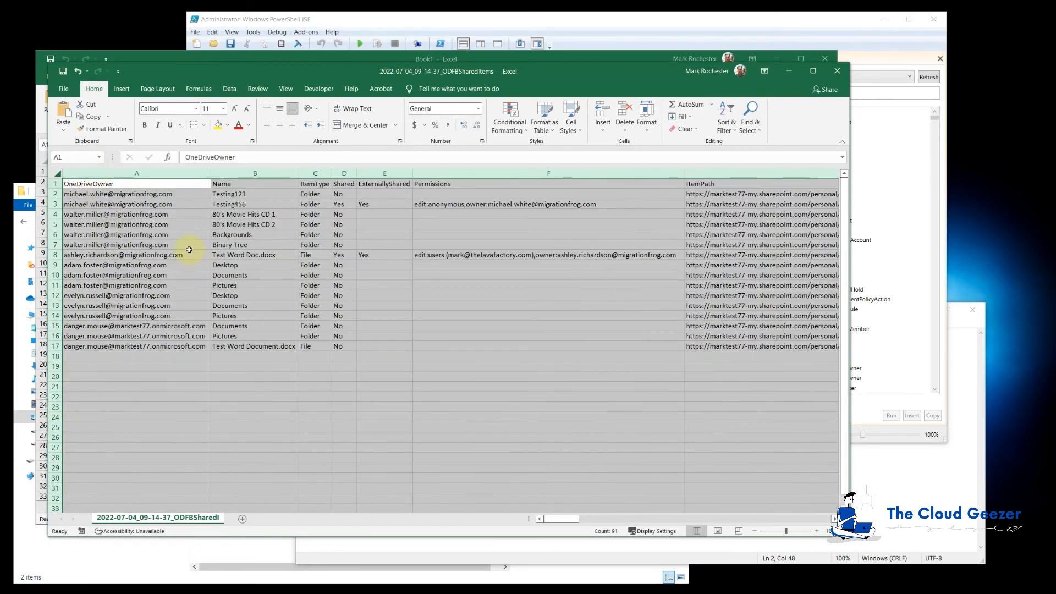
click(136, 254)
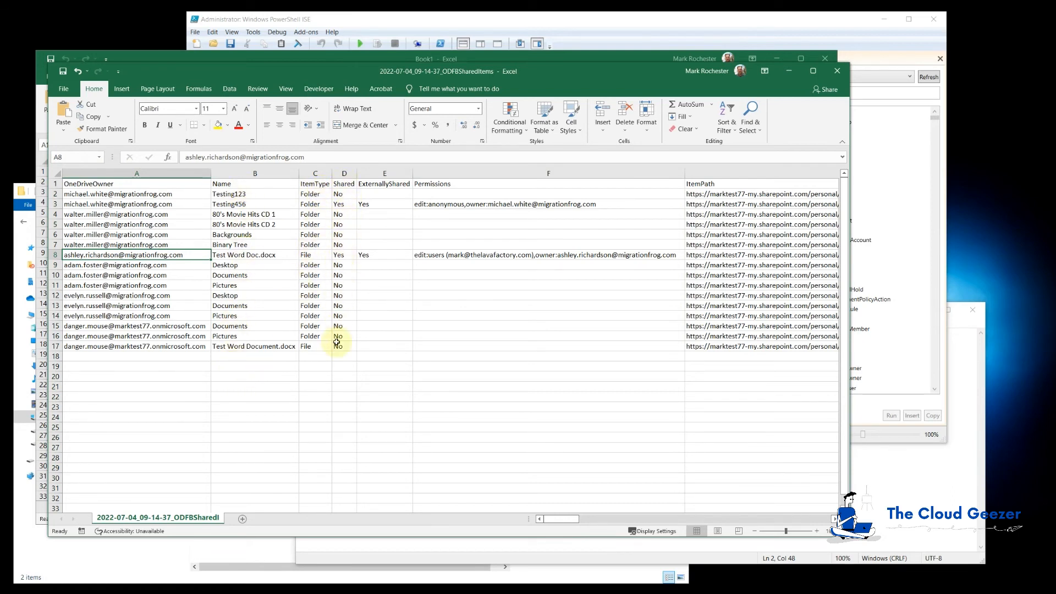
mouse_move(759, 148)
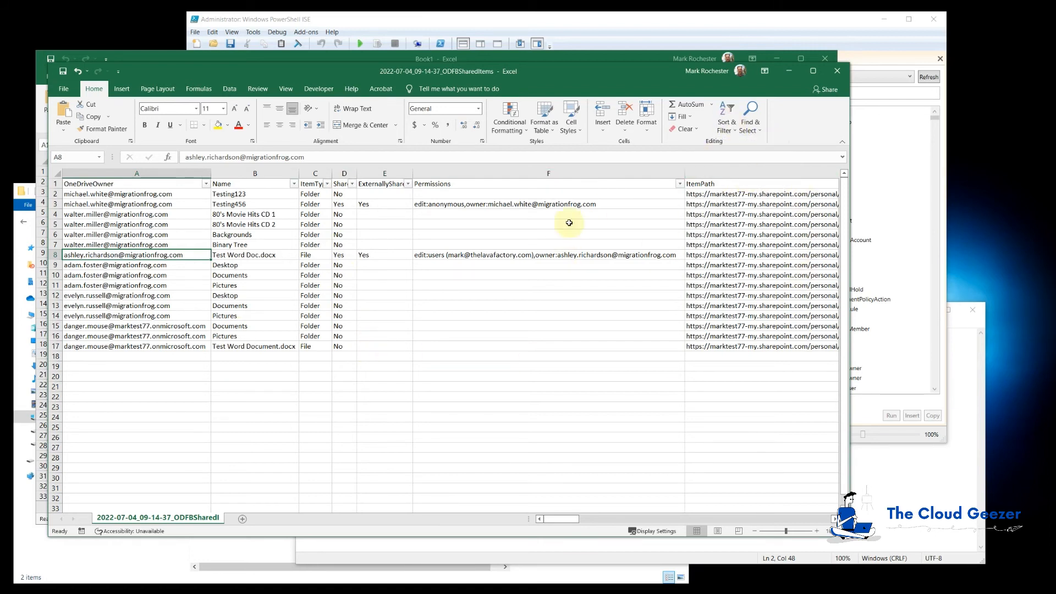
click(350, 184)
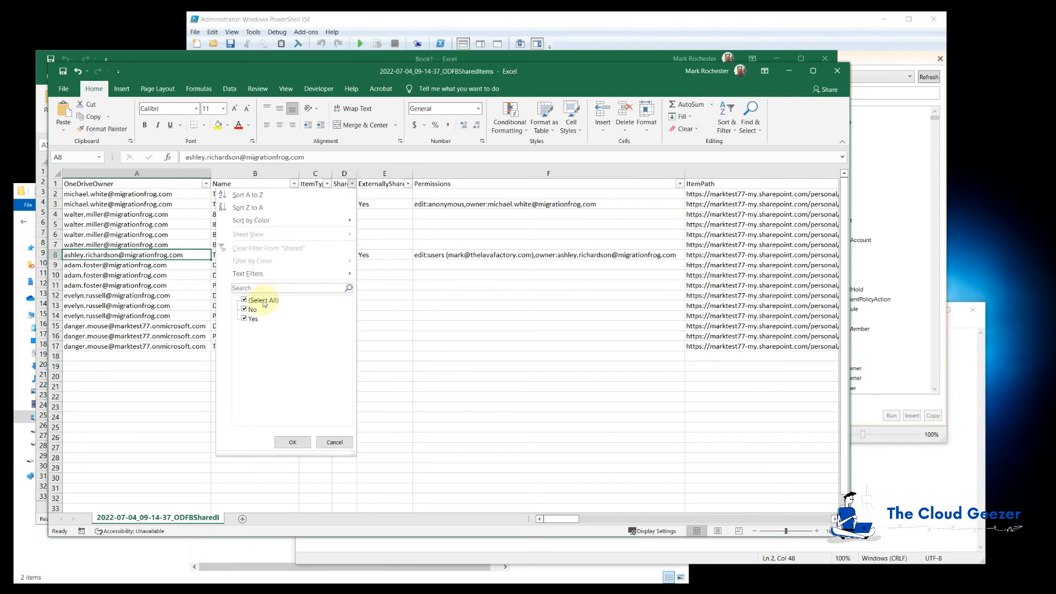
click(292, 442)
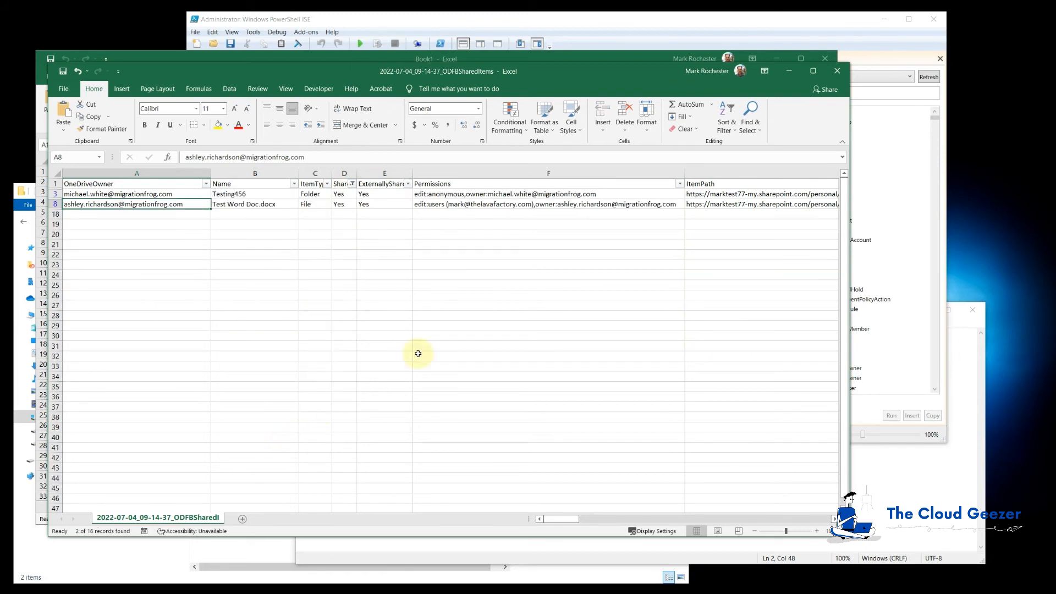
mouse_move(298, 295)
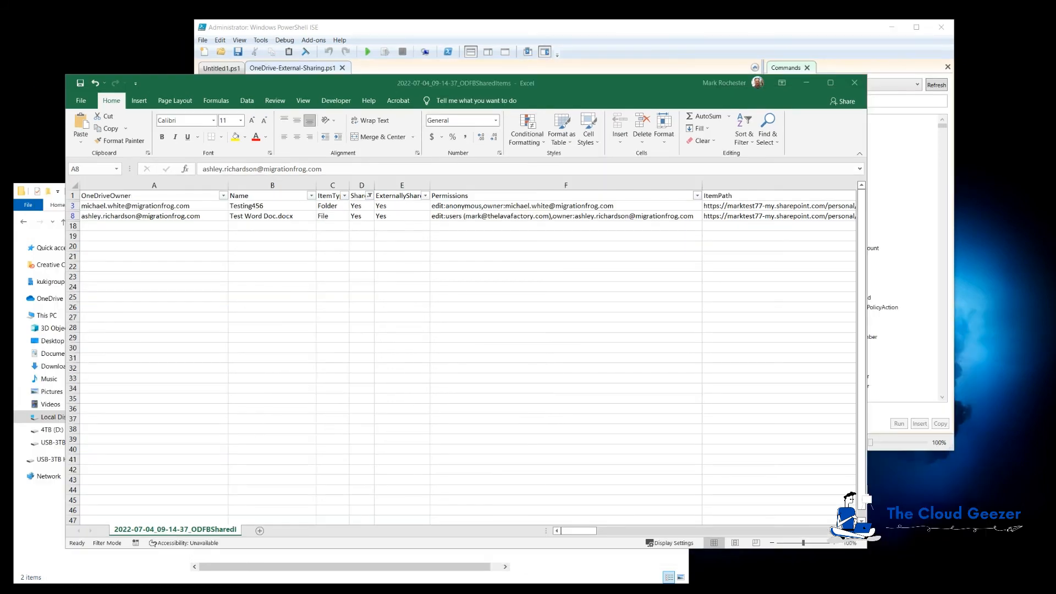
mouse_move(961, 466)
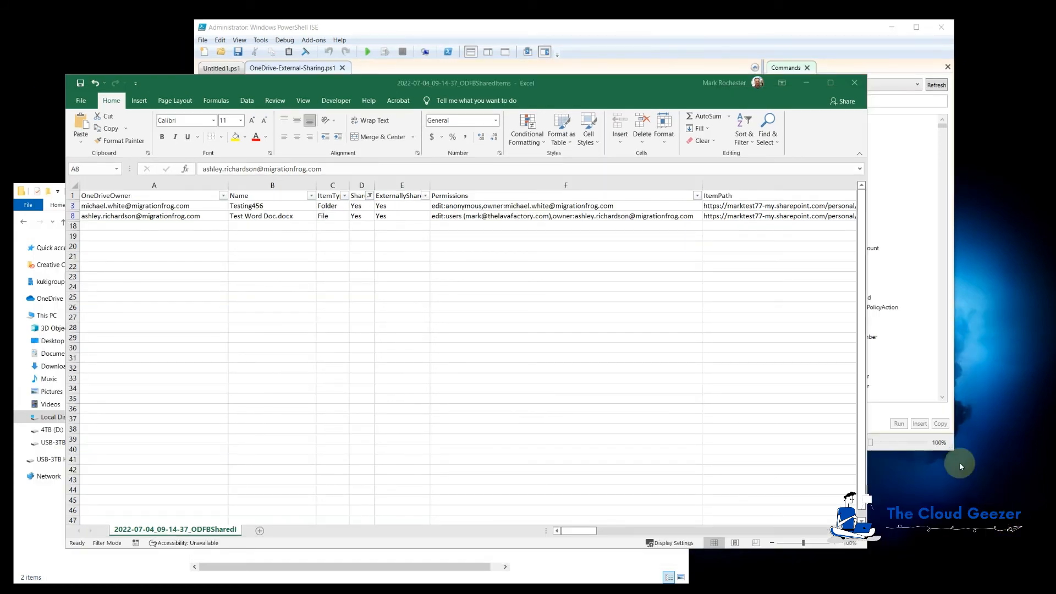
mouse_move(540, 370)
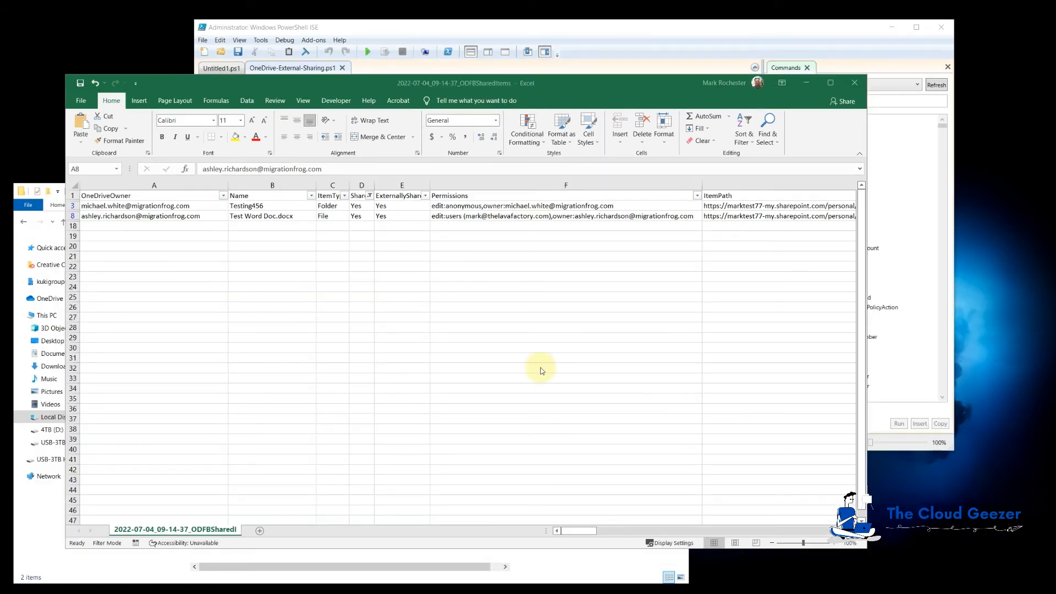
mouse_move(539, 369)
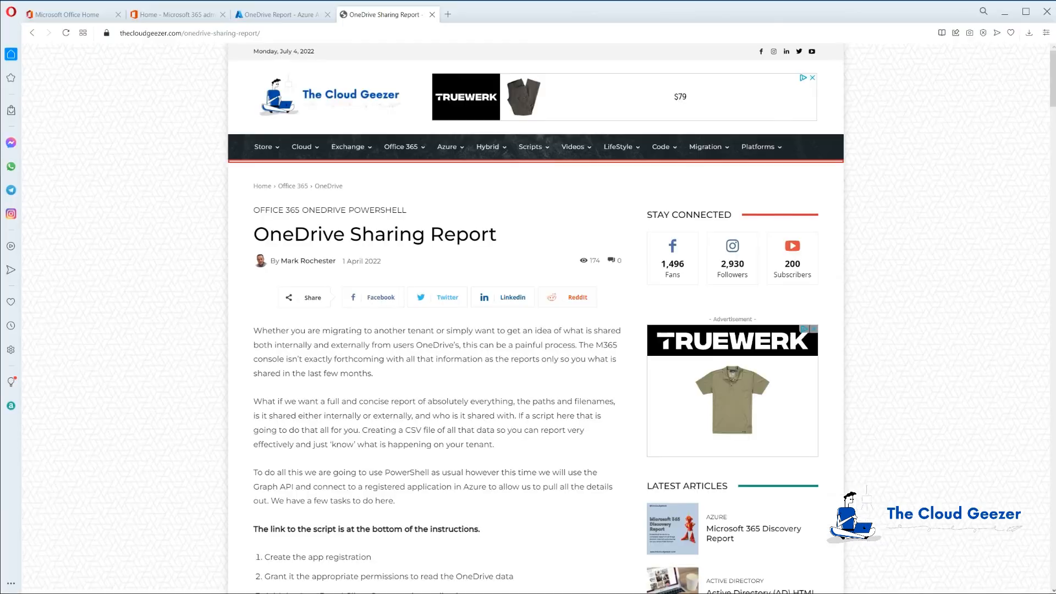
Scroll through The Cloud Geezer's OneDrive Sharing Report article and back up.
scroll(down, 3)
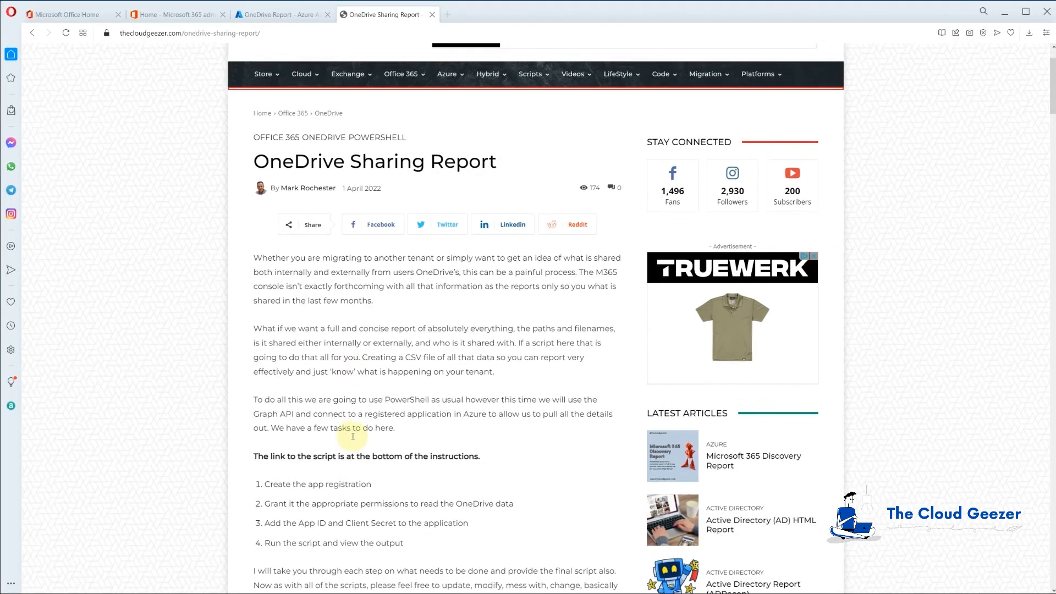
scroll(down, 3)
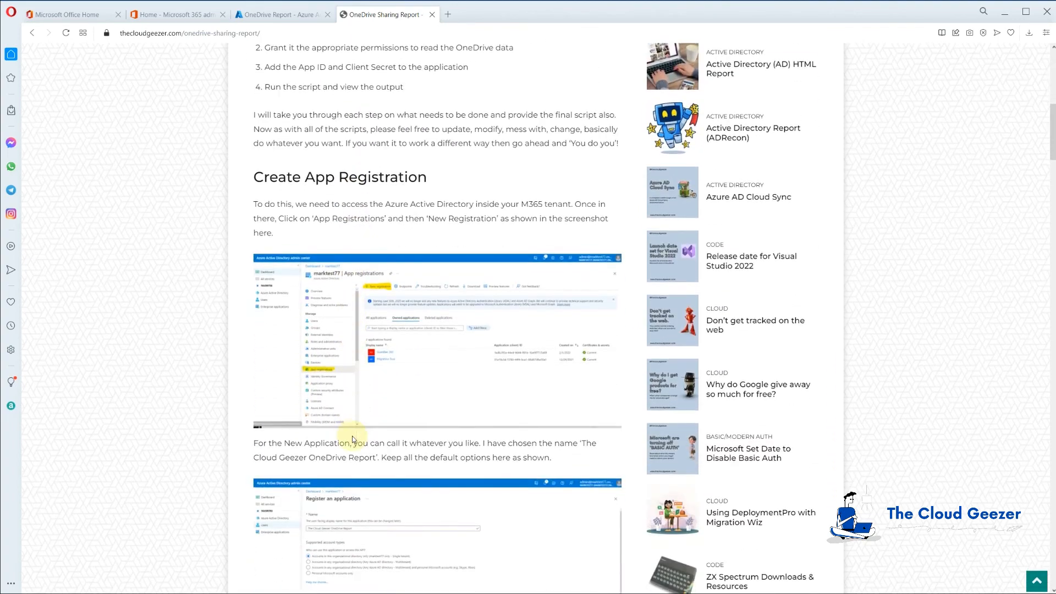
scroll(down, 3)
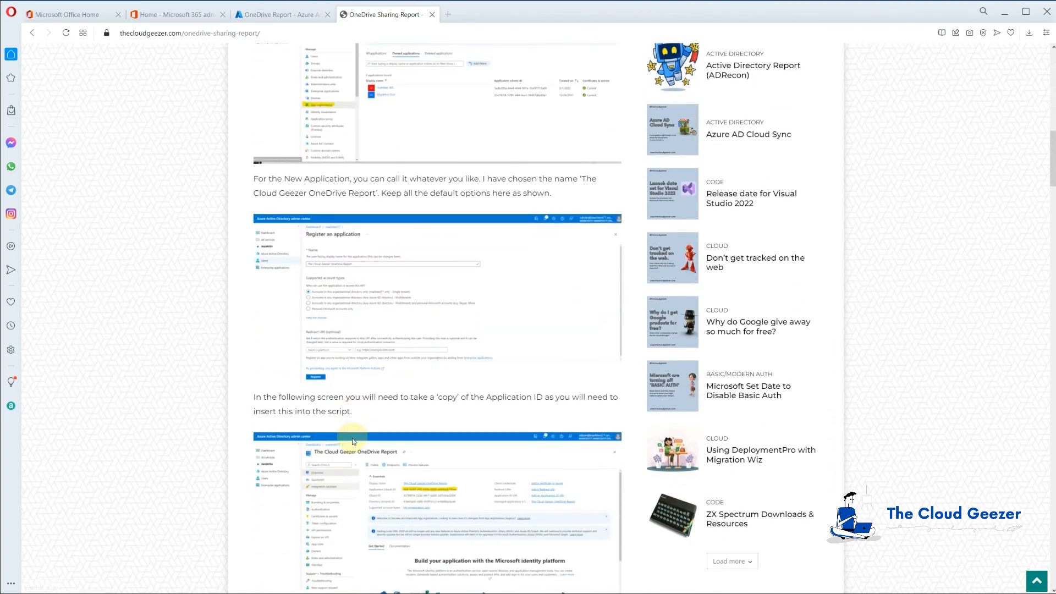
scroll(up, 3)
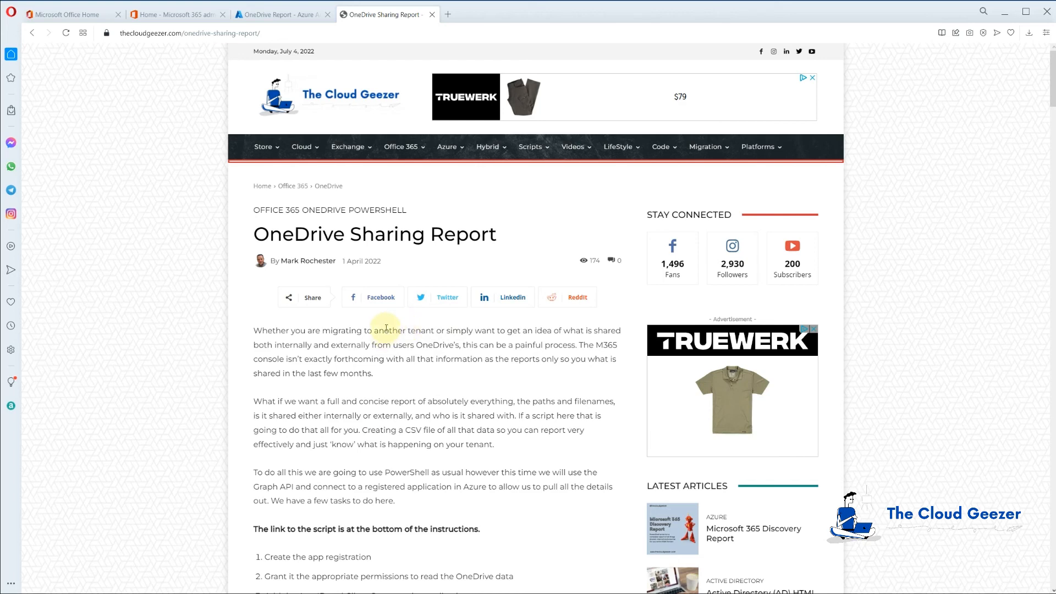
mouse_move(375, 315)
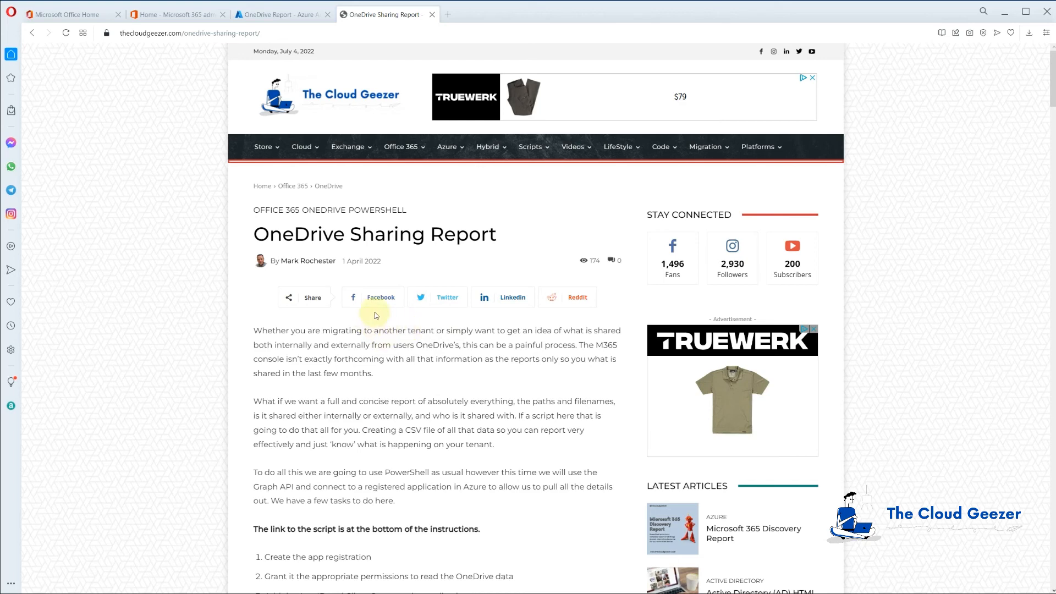